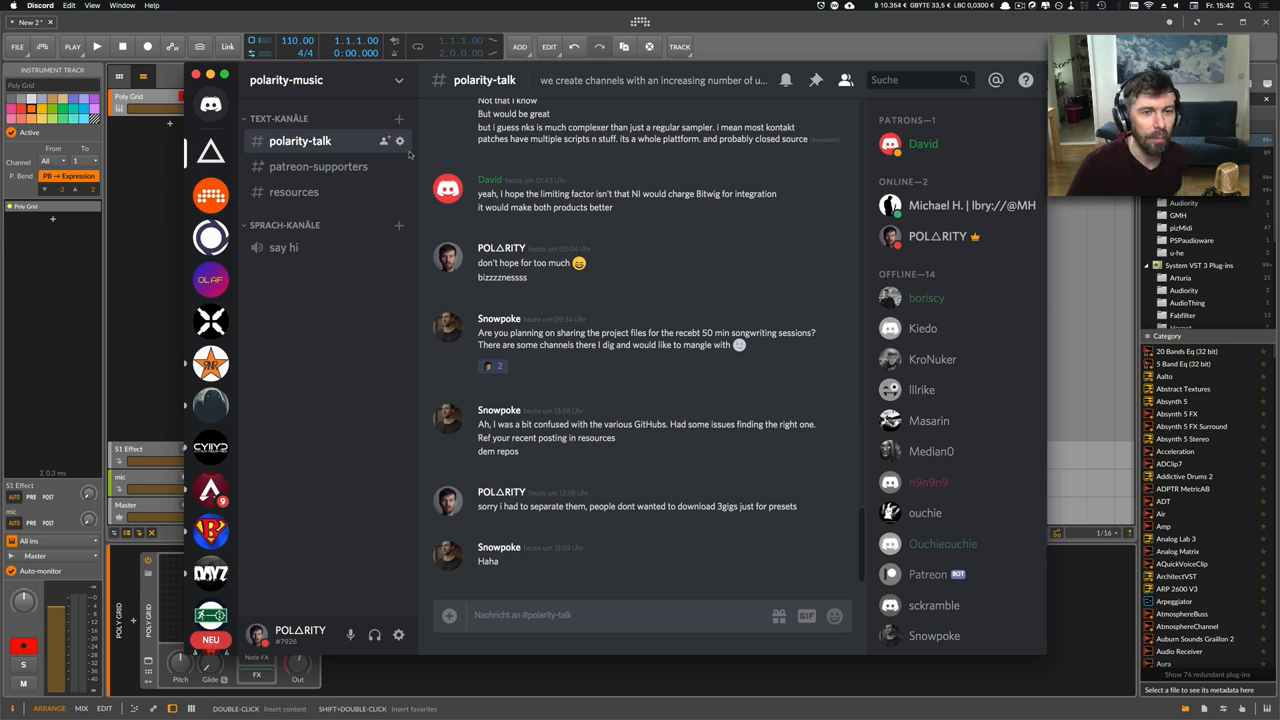
View the #resources channel's shared project zip files and GitHub link in Discord.
click(294, 192)
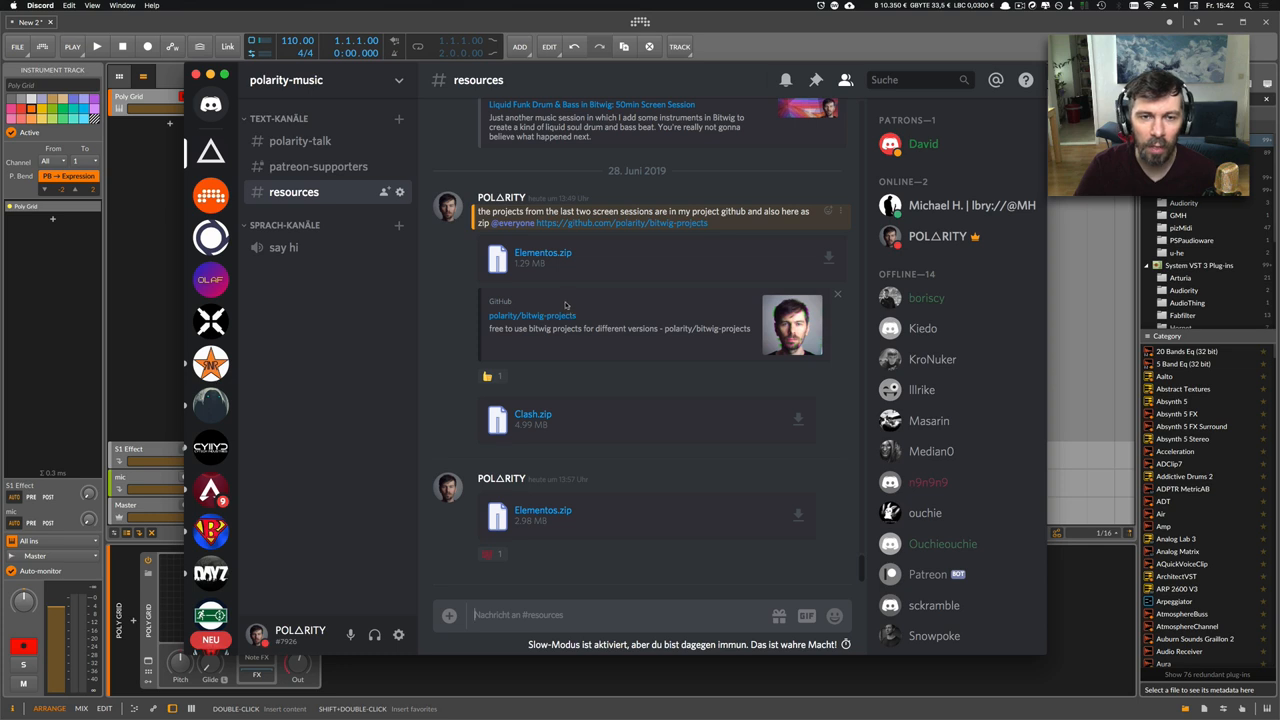
mouse_move(564, 285)
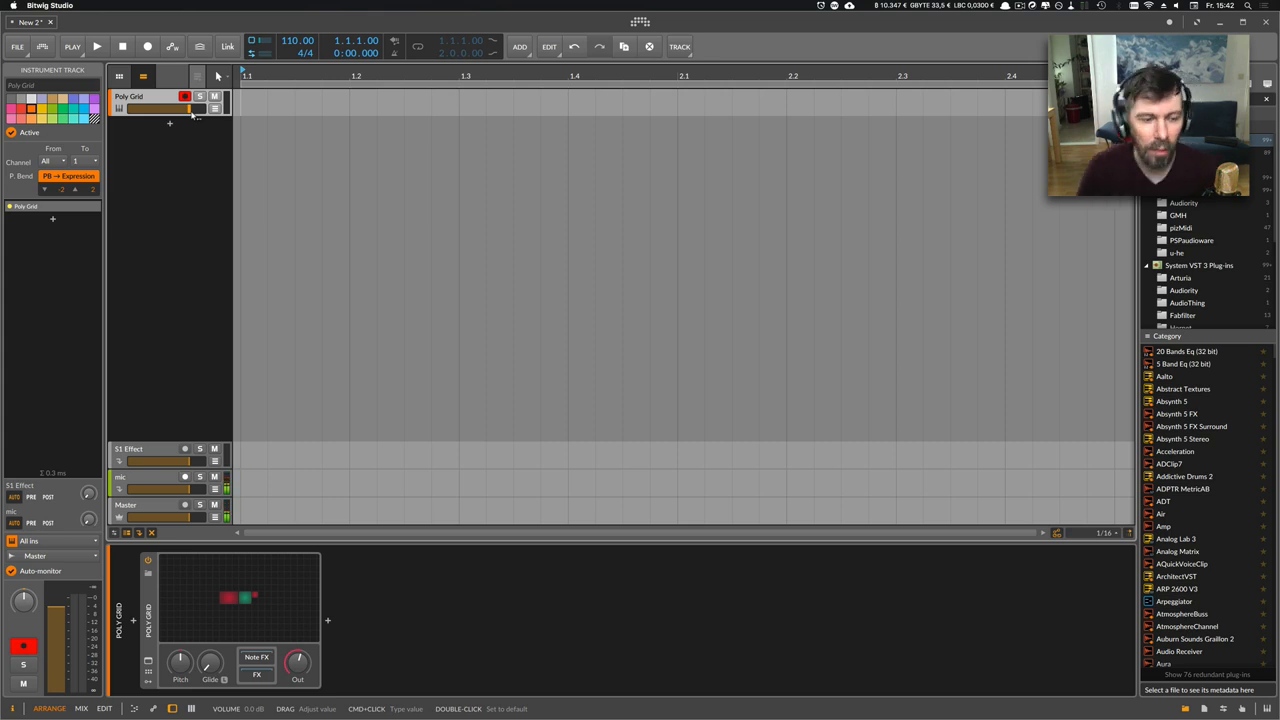
Open the Poly Grid device's grid editor to patch HW In into the Triangle oscillator.
double_click(240, 600)
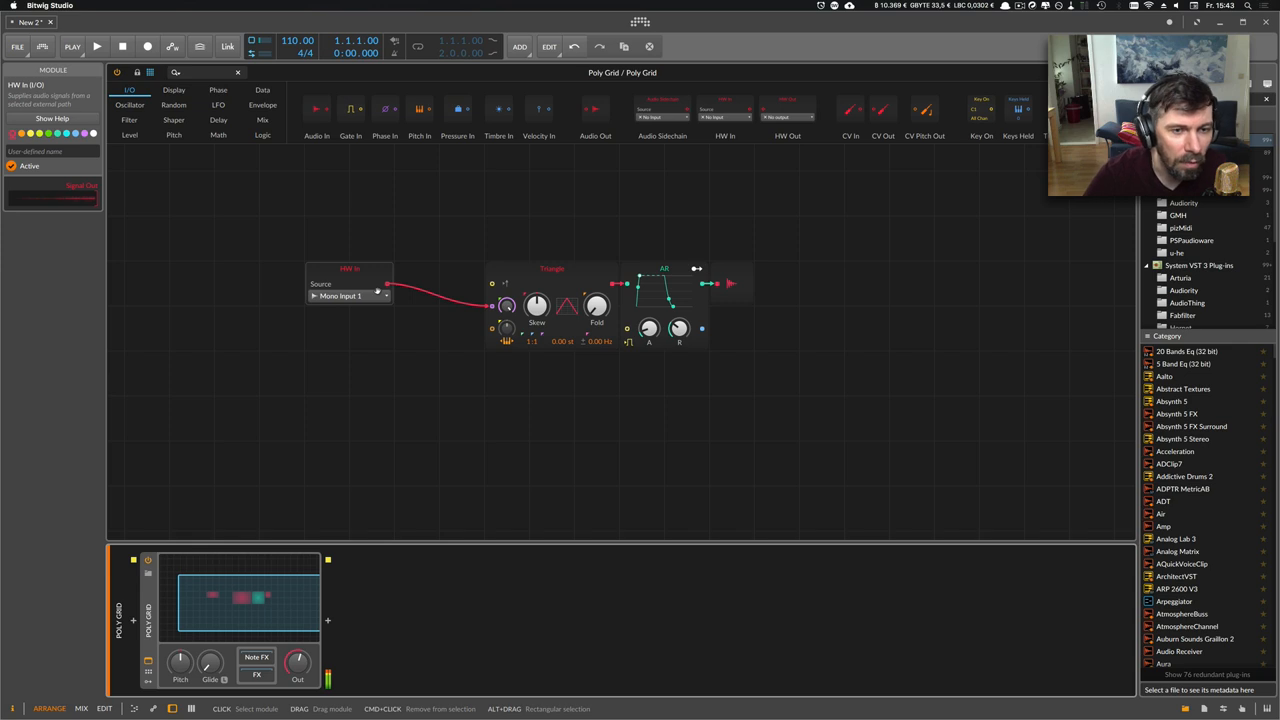
mouse_move(393, 328)
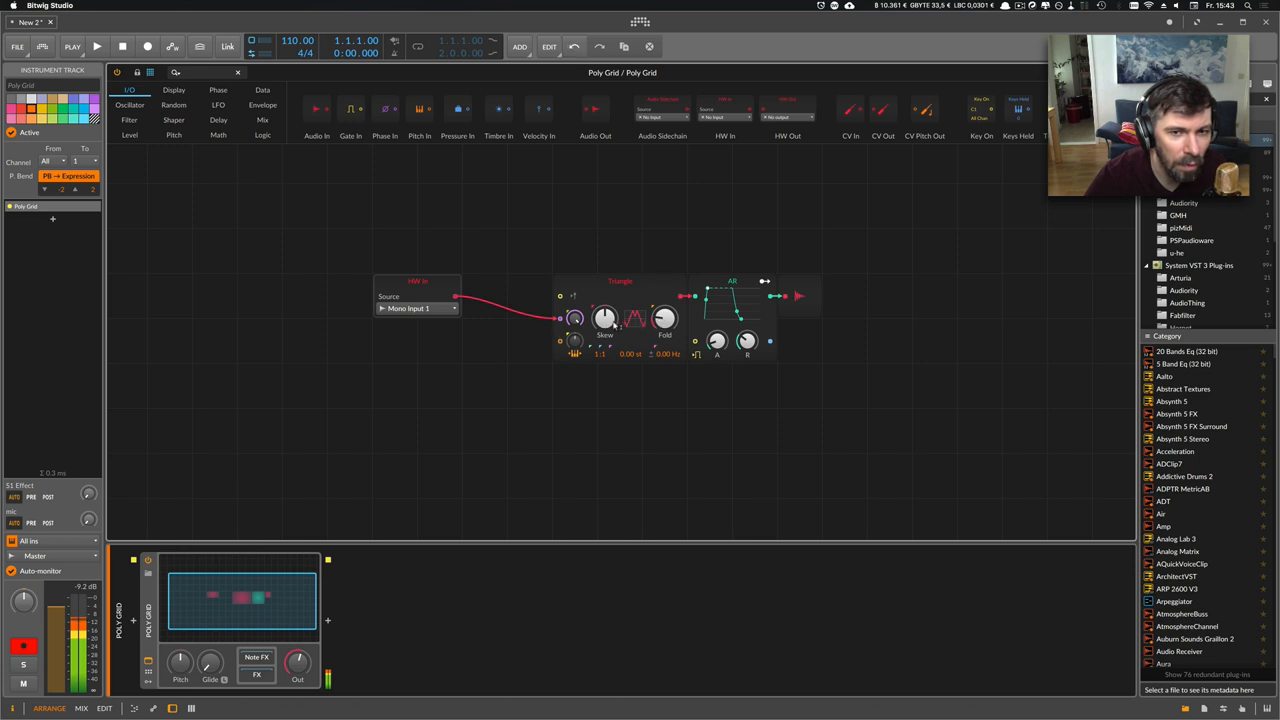
Adjust the Triangle oscillator's skew and the voice's phase-modulation depth.
drag(605, 318, 605, 312)
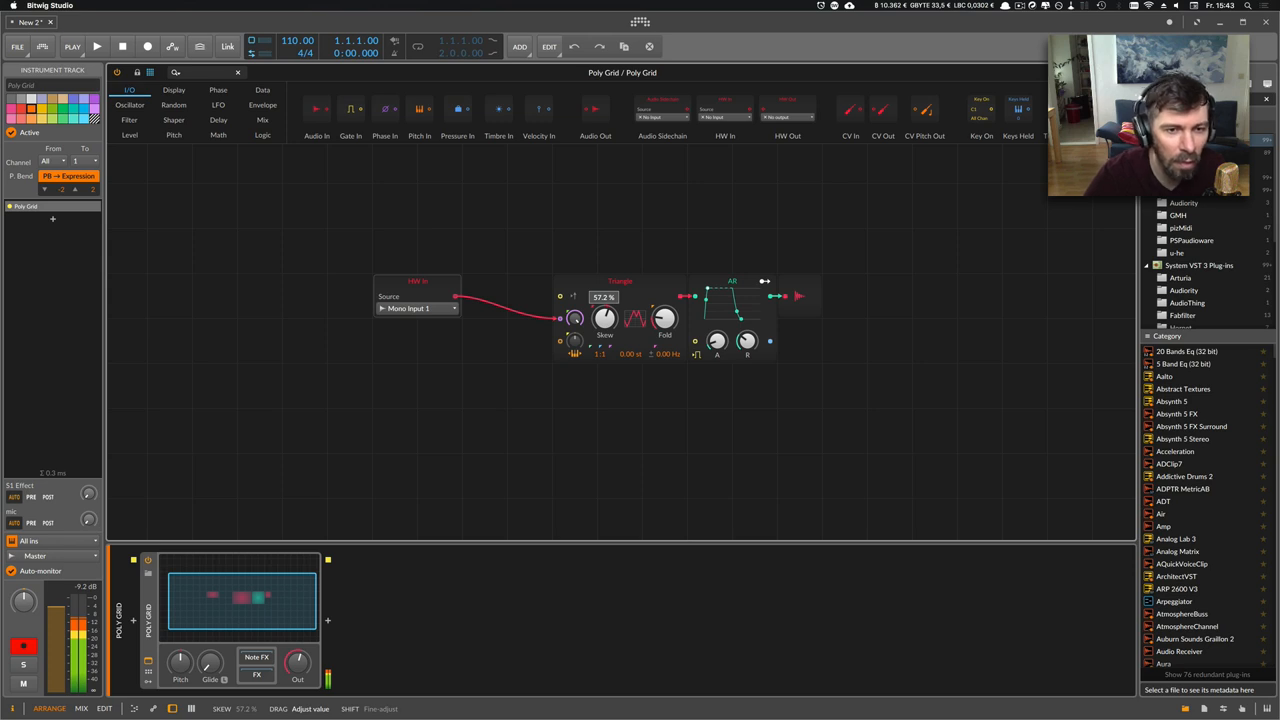
drag(575, 315, 575, 320)
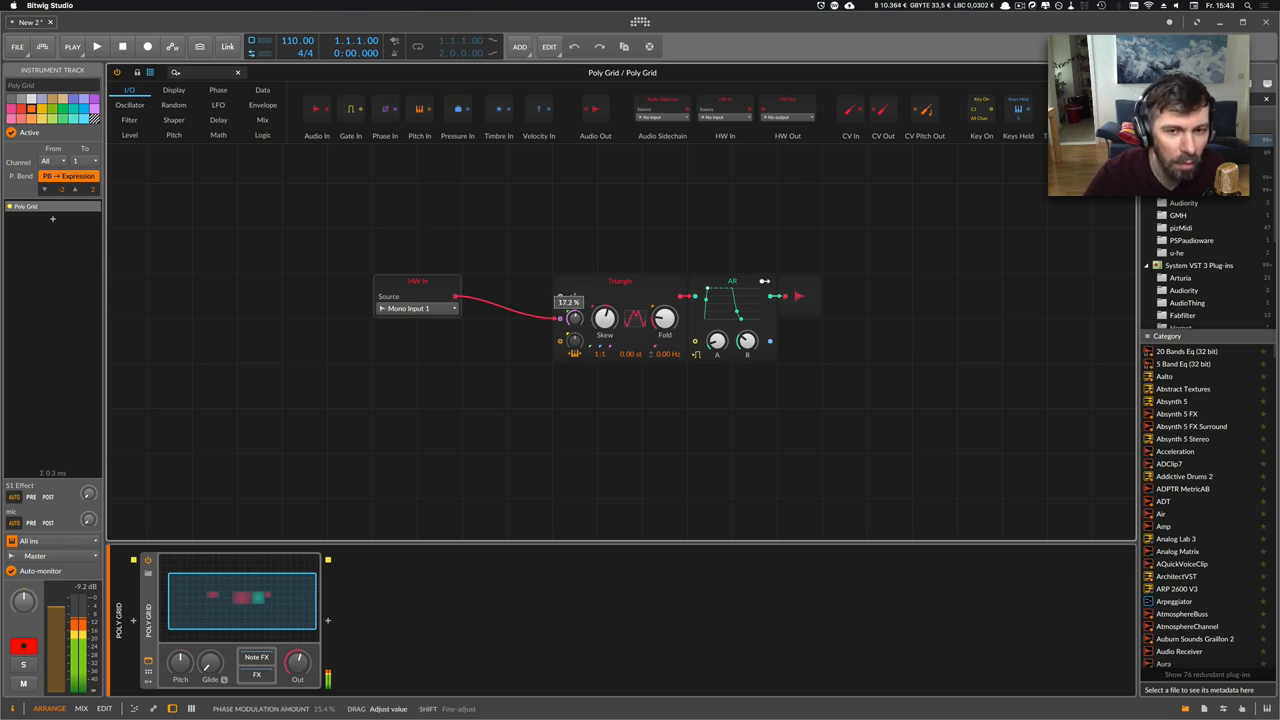
drag(575, 318, 575, 290)
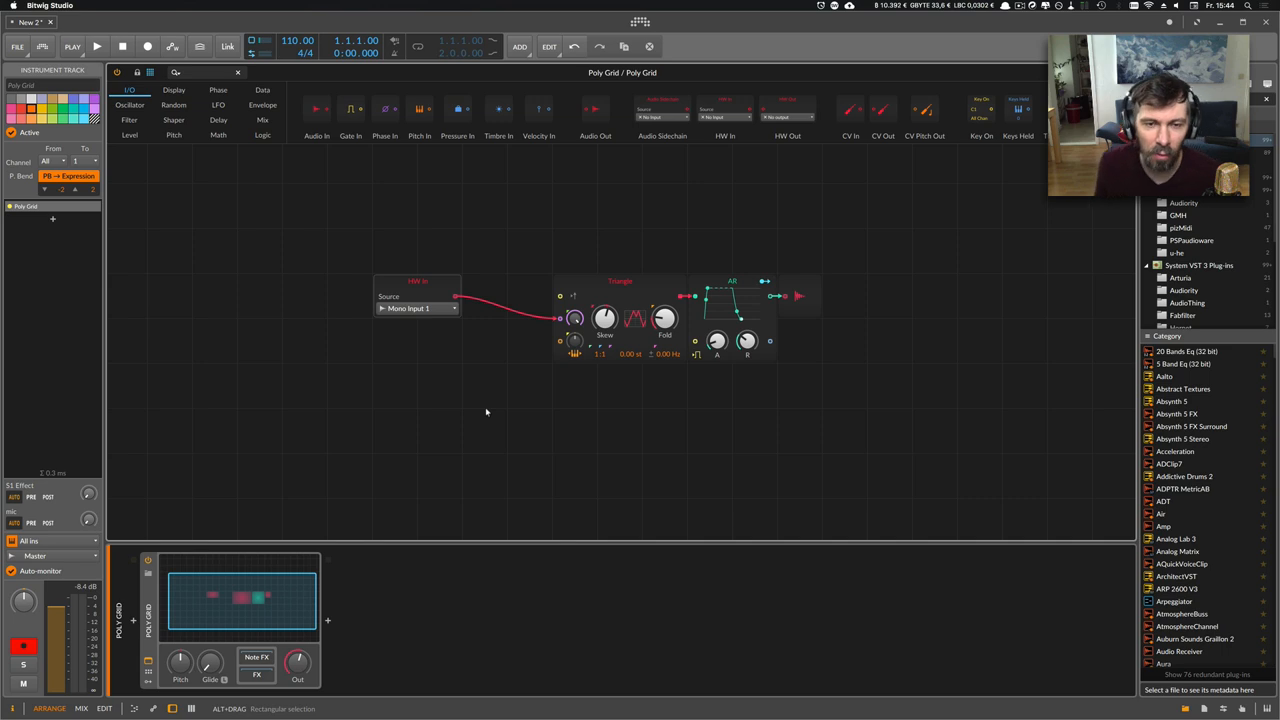
Insert Chebyshev shaper, high-pass and low-pass filter modules after HW In.
click(417, 285)
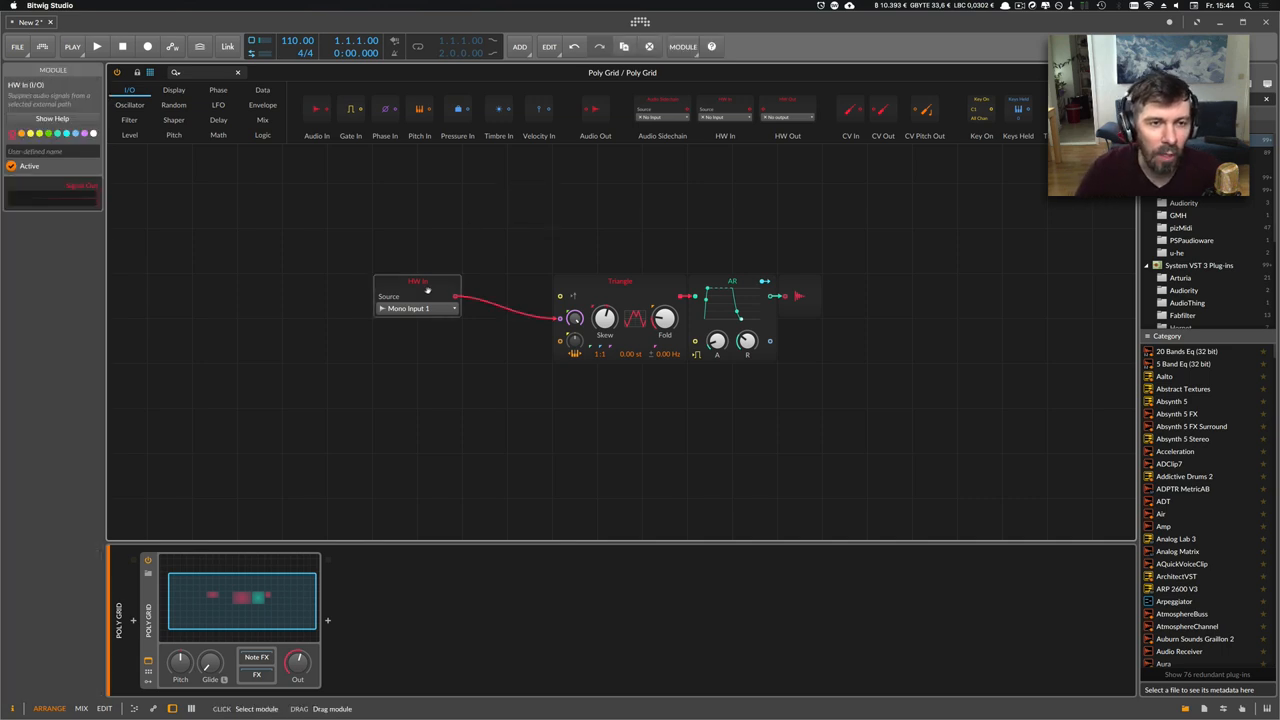
click(173, 119)
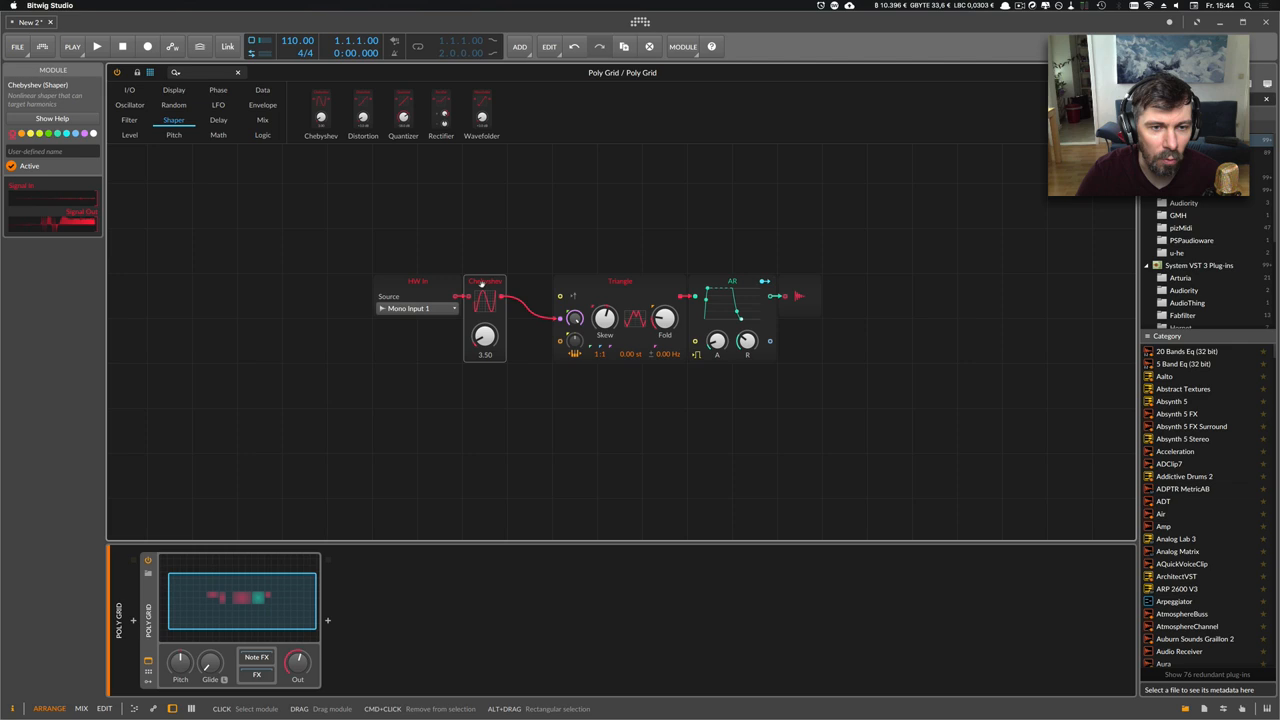
click(129, 119)
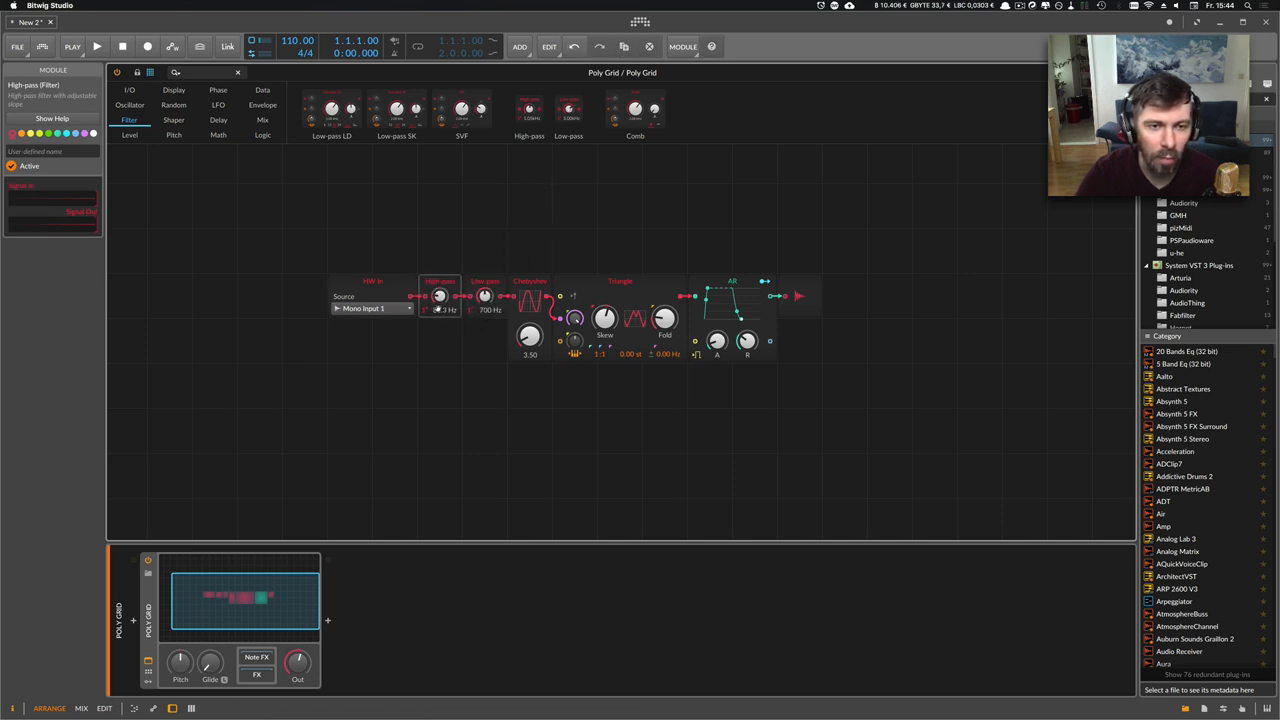
Tune the high-pass cutoff and set the low-pass cutoff to about 804 Hz.
drag(438, 295, 438, 280)
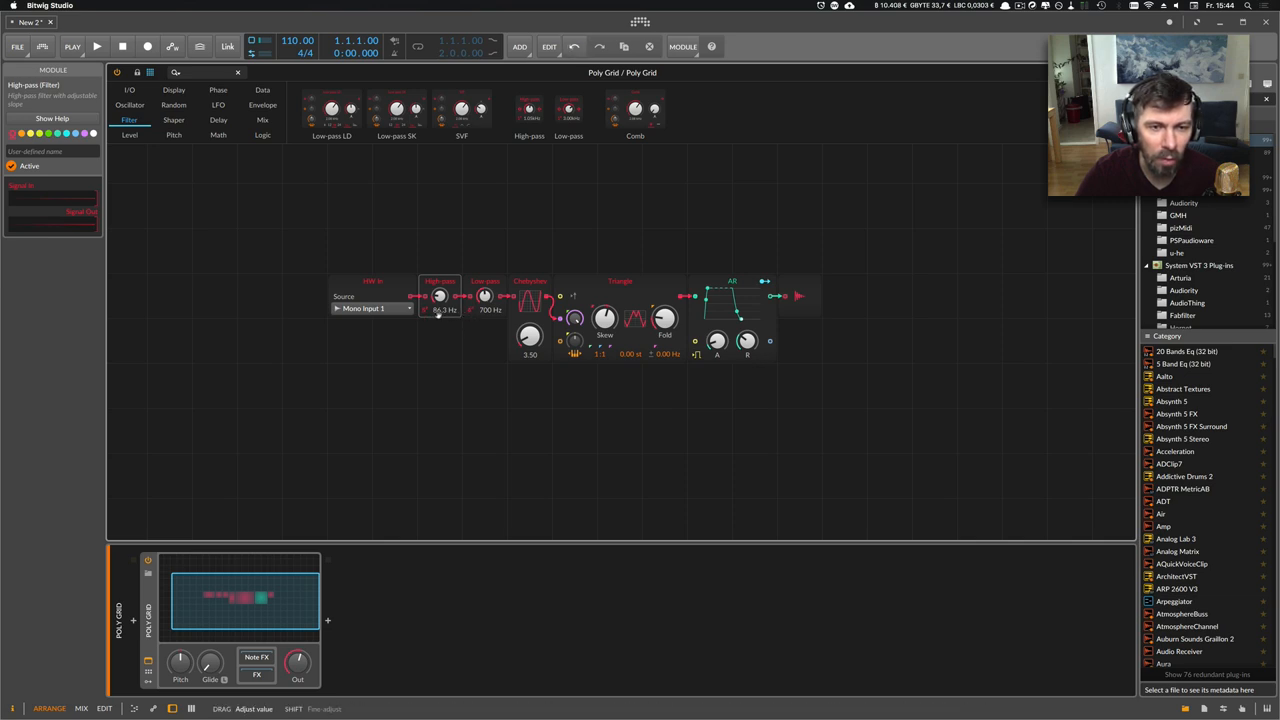
drag(485, 295, 485, 305)
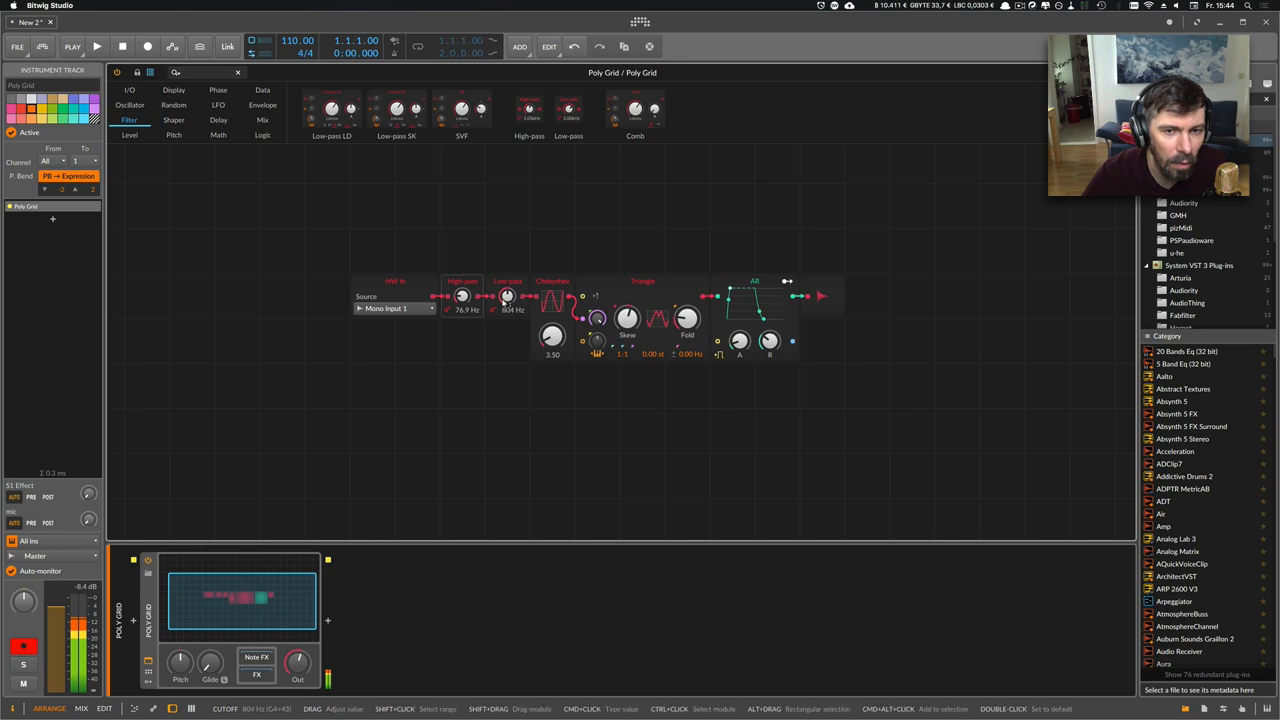
drag(462, 296, 462, 320)
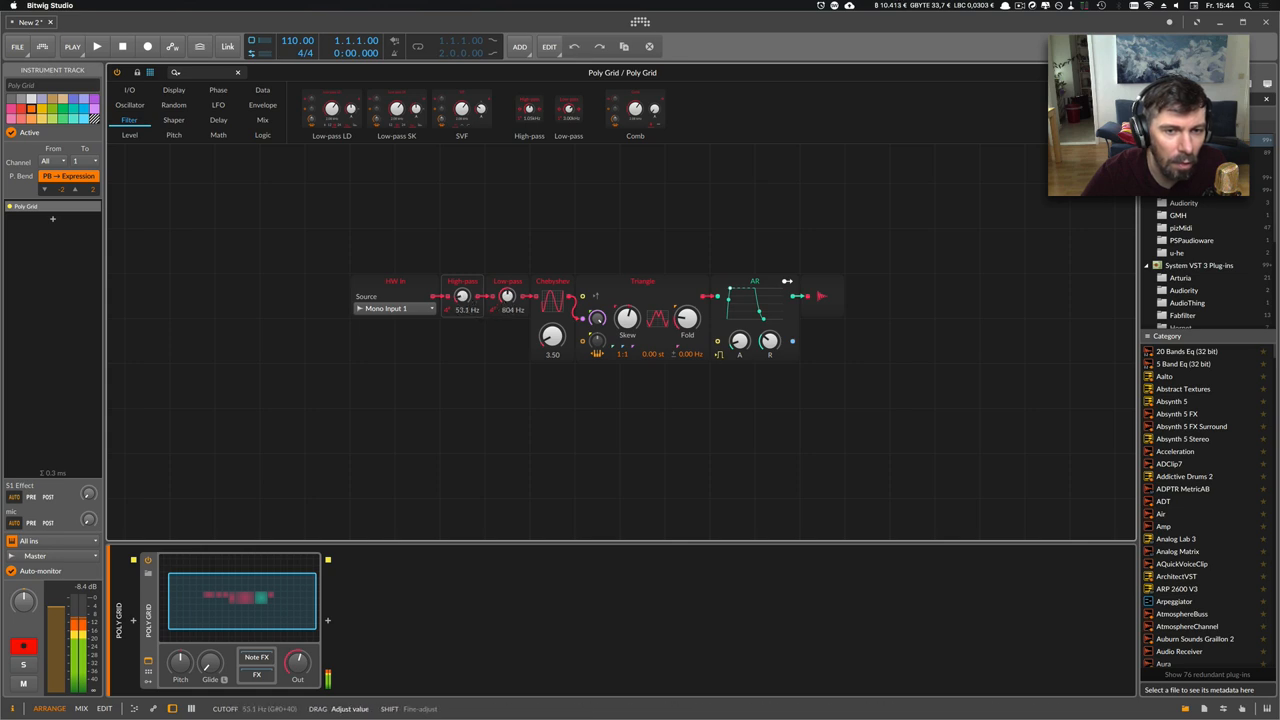
drag(461, 295, 461, 275)
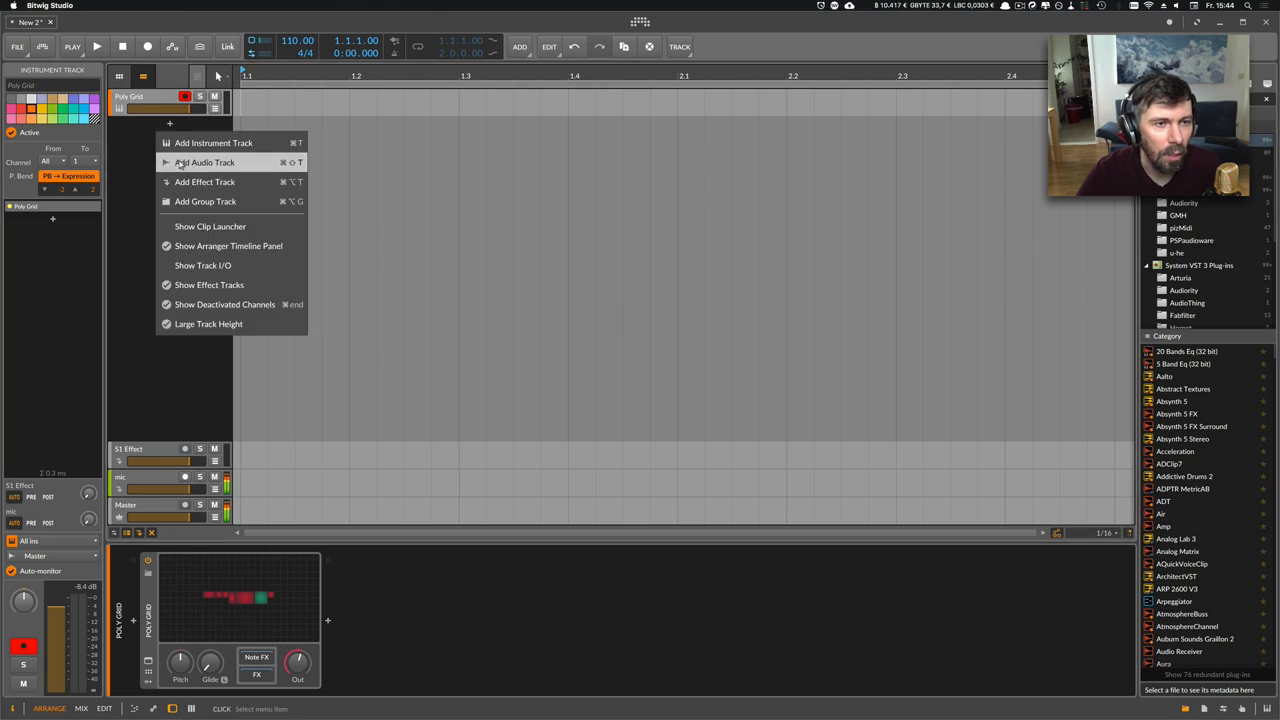
Add an Audio 2 track fed by Poly Grid (POST), arm Poly Grid, and reopen its grid.
click(206, 162)
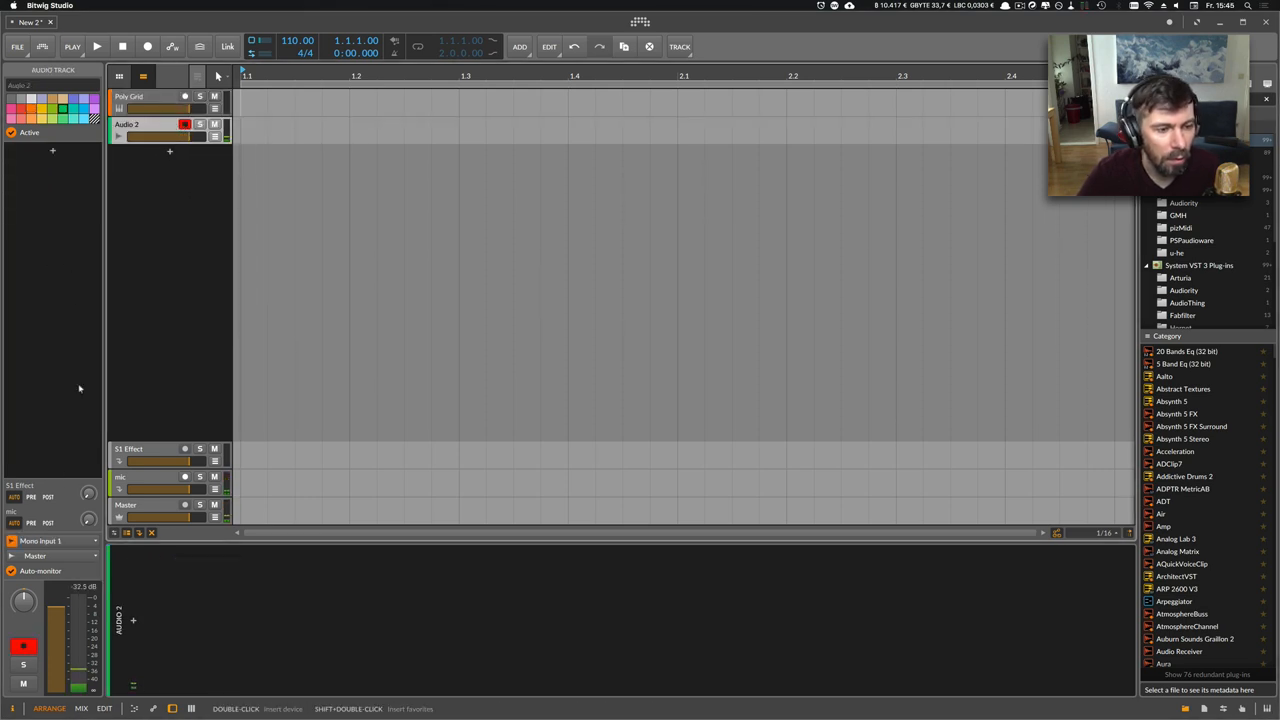
click(41, 540)
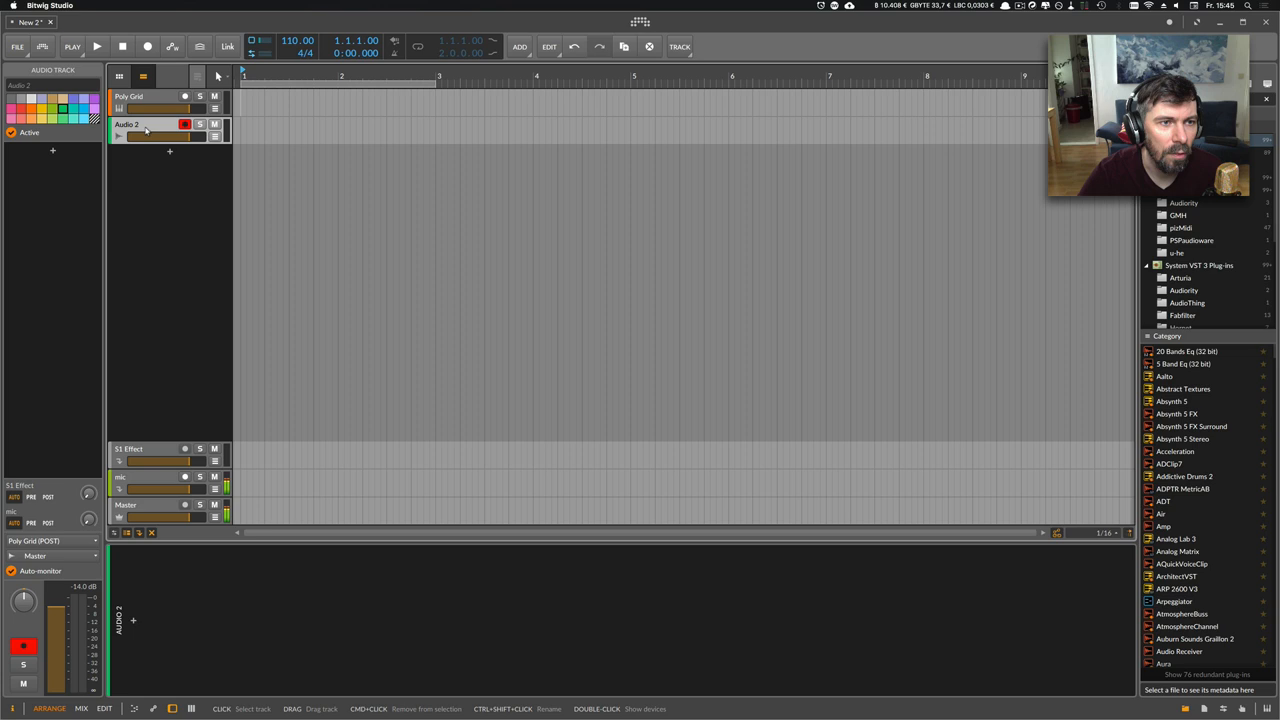
click(130, 96)
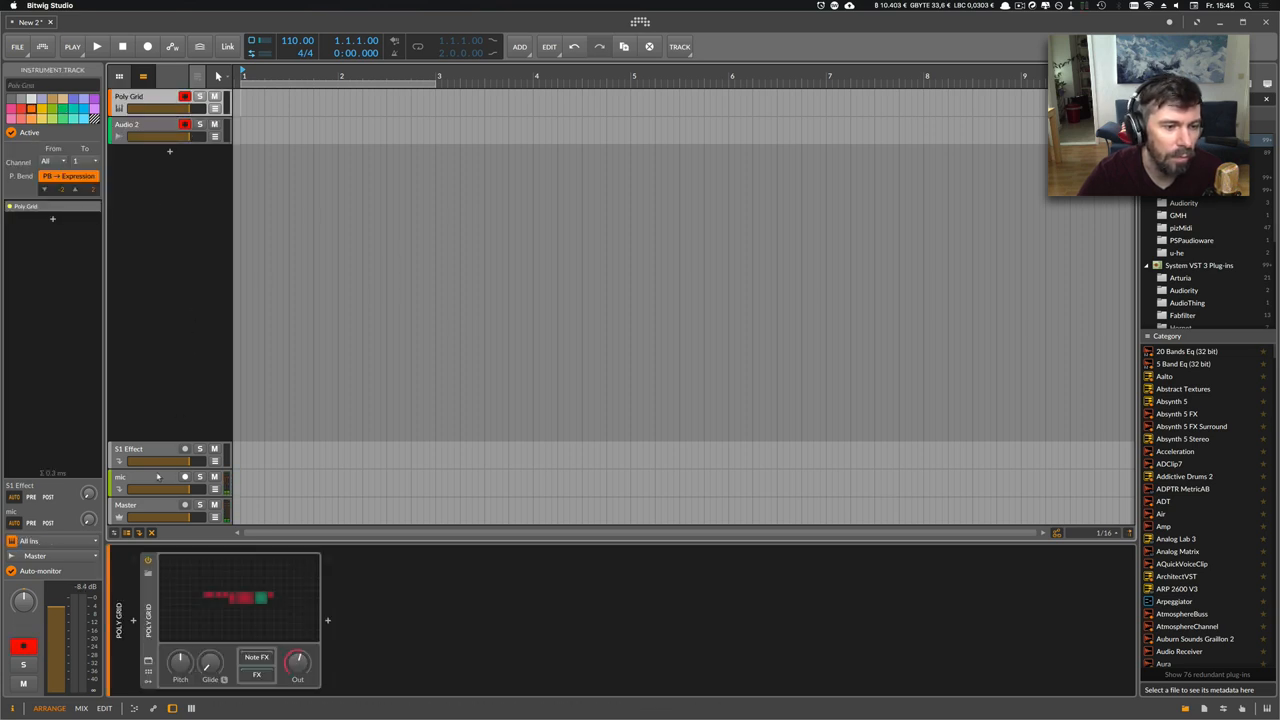
click(135, 477)
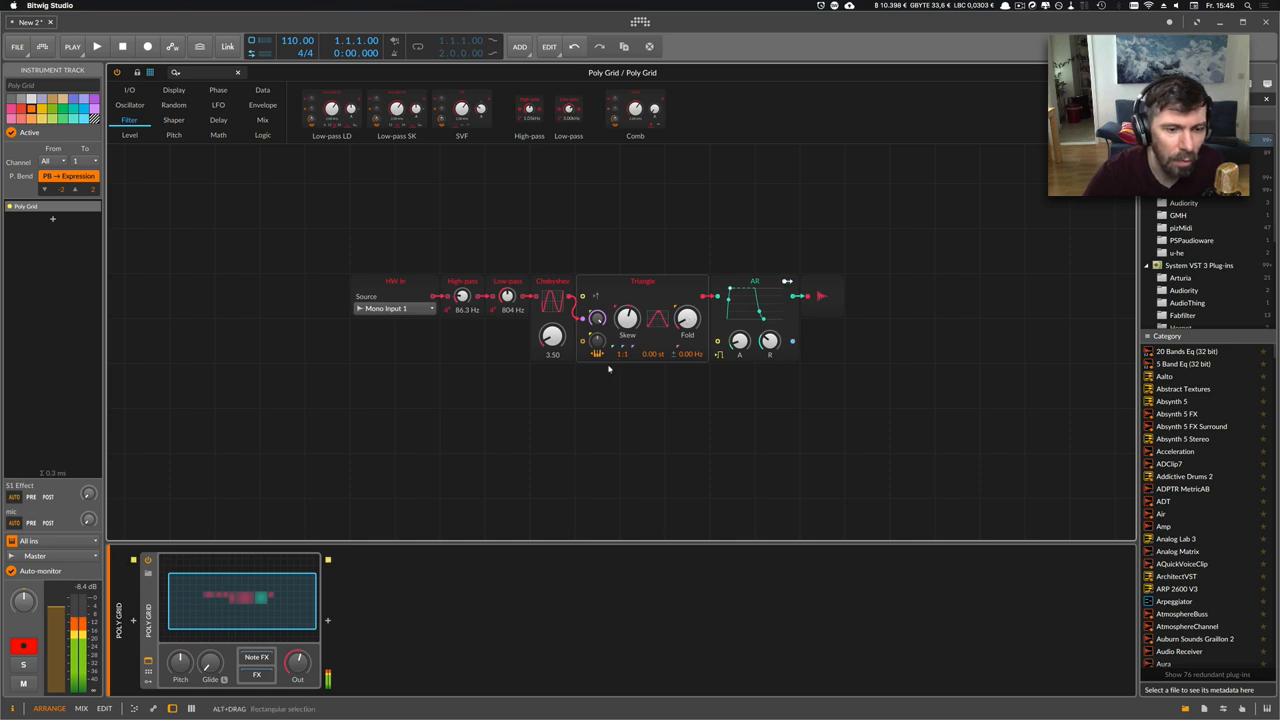
Record Poly Grid and Audio 2 clips while sweeping the Chebyshev amount.
click(147, 46)
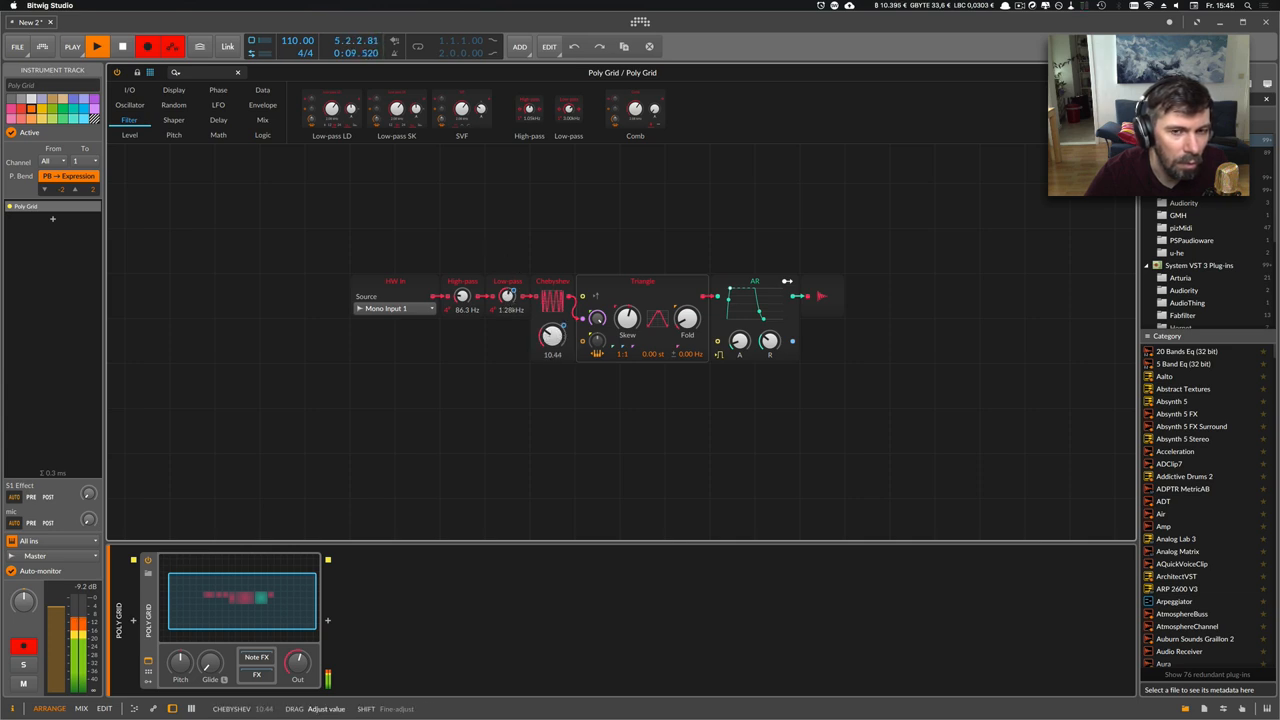
drag(552, 337, 552, 360)
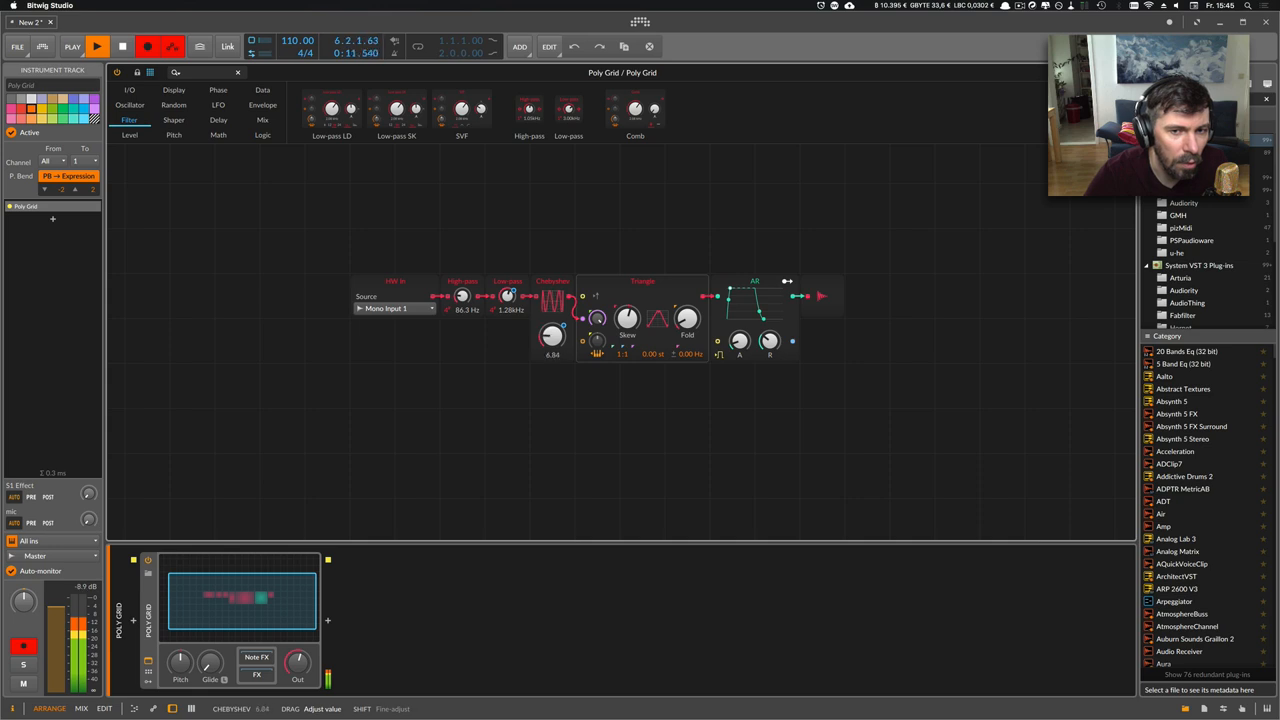
drag(552, 335, 552, 360)
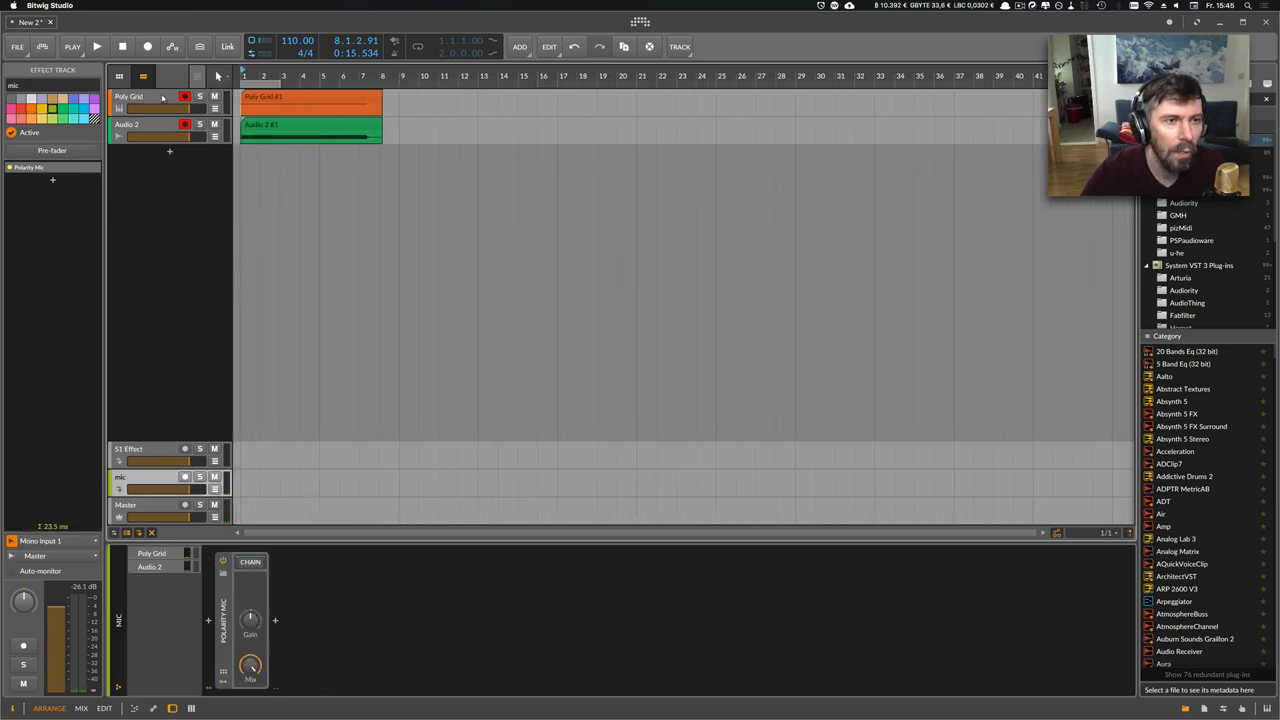
click(150, 124)
text(sampler)
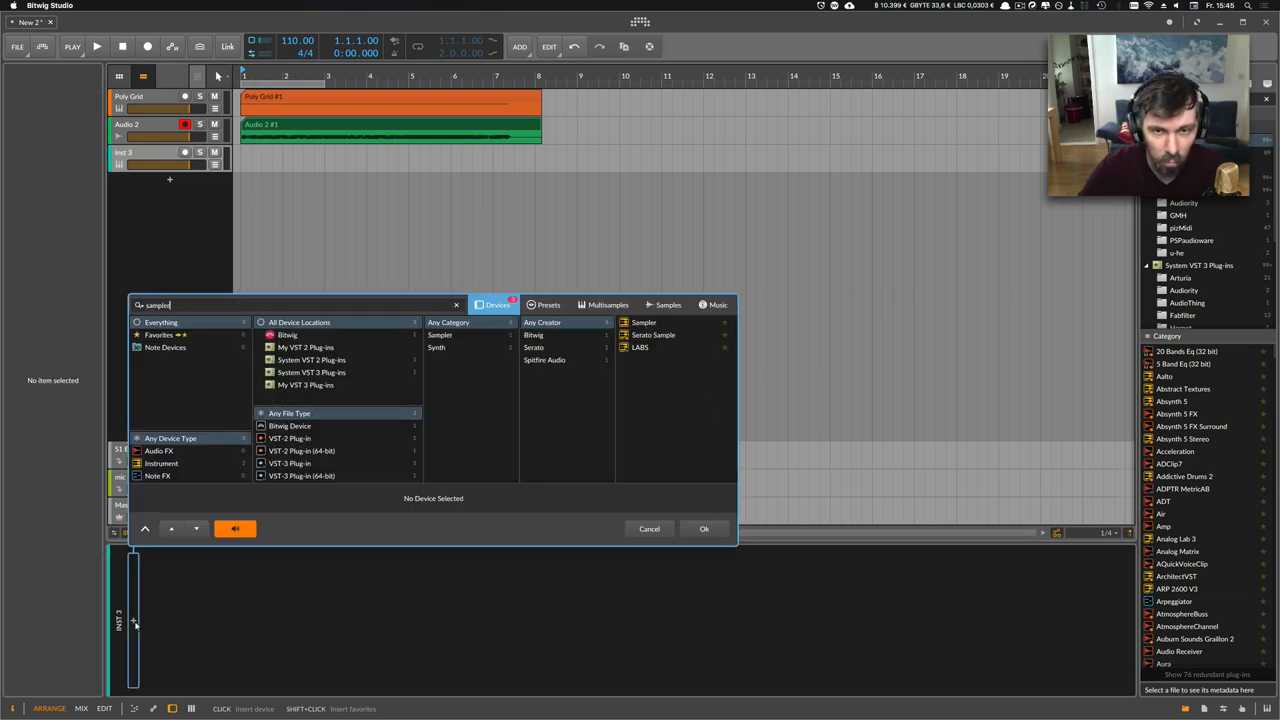
Dismiss the device search and bounce Audio 2 into an Audio 2-bounce-1 track.
click(704, 528)
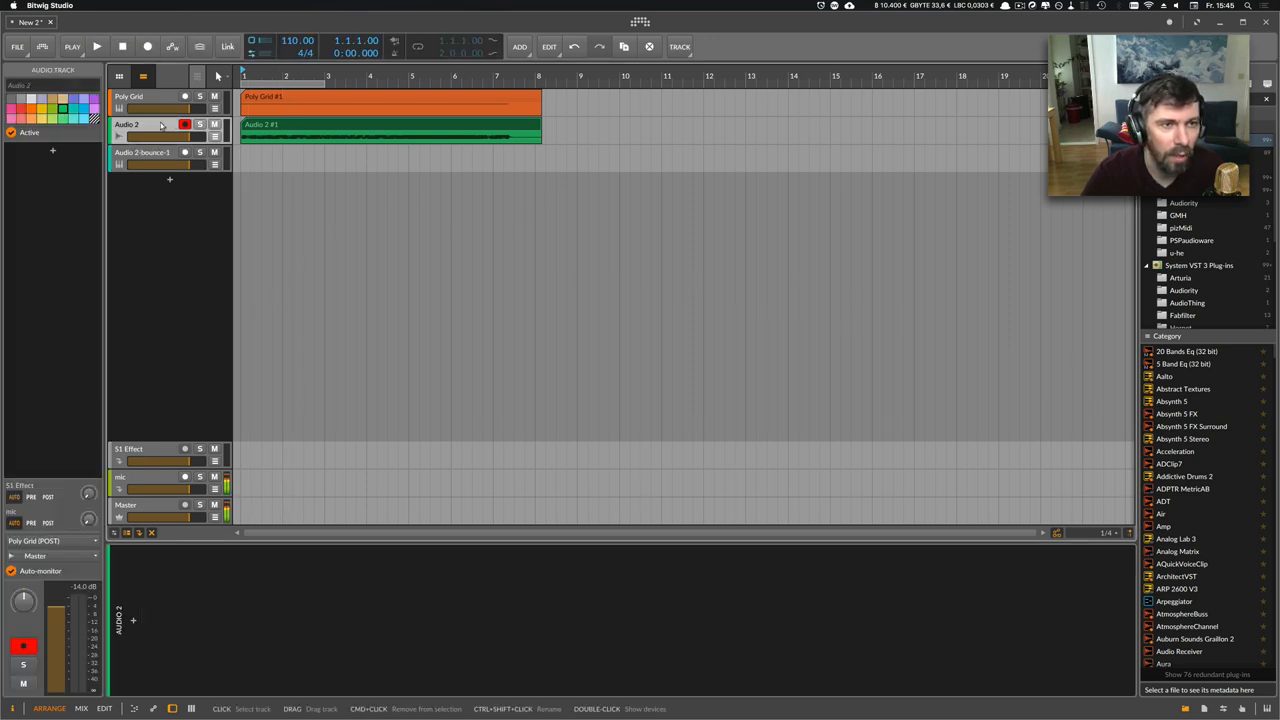
click(142, 152)
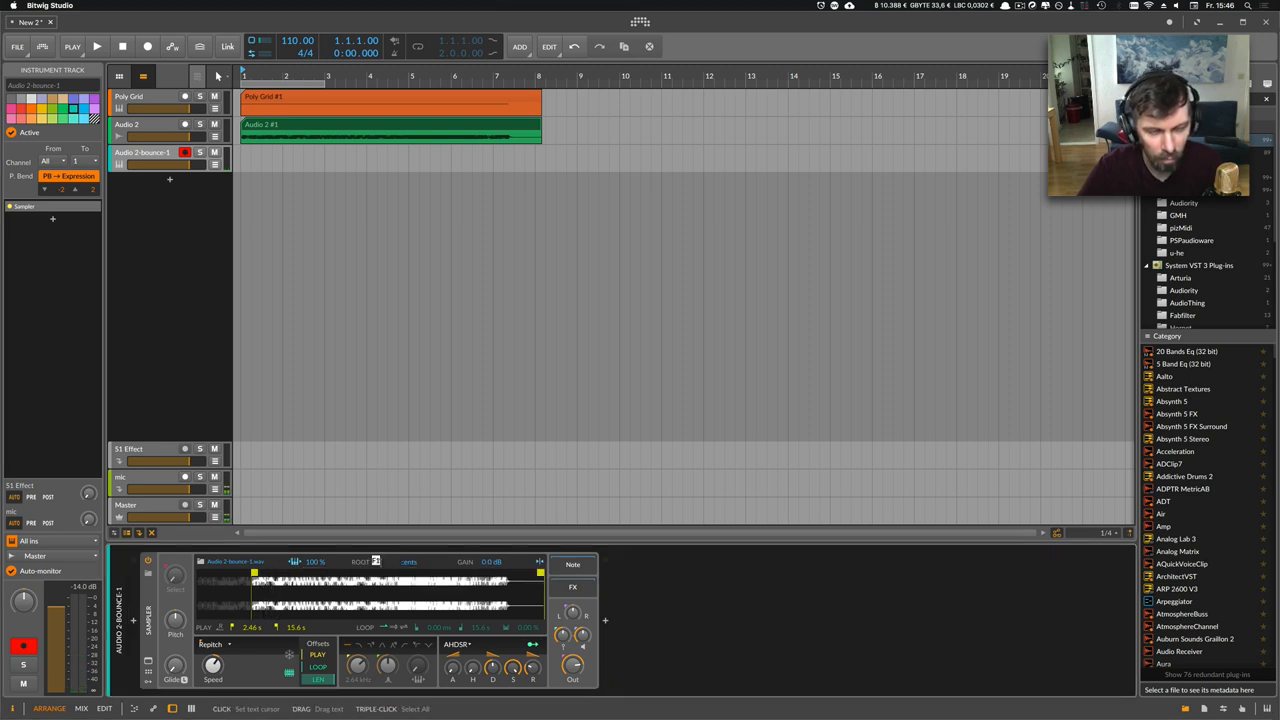
mouse_move(381, 561)
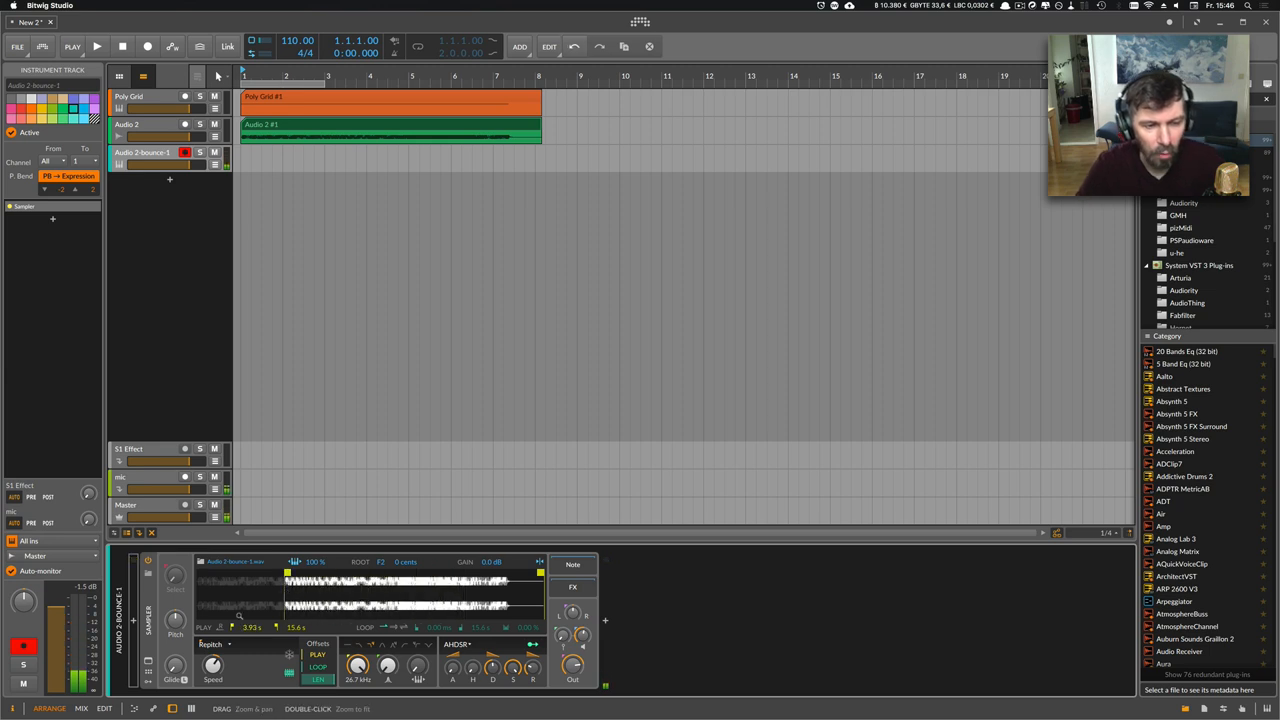
Set the Sampler to Cycles mode with a 47.2% position offset and add a modulator.
click(212, 643)
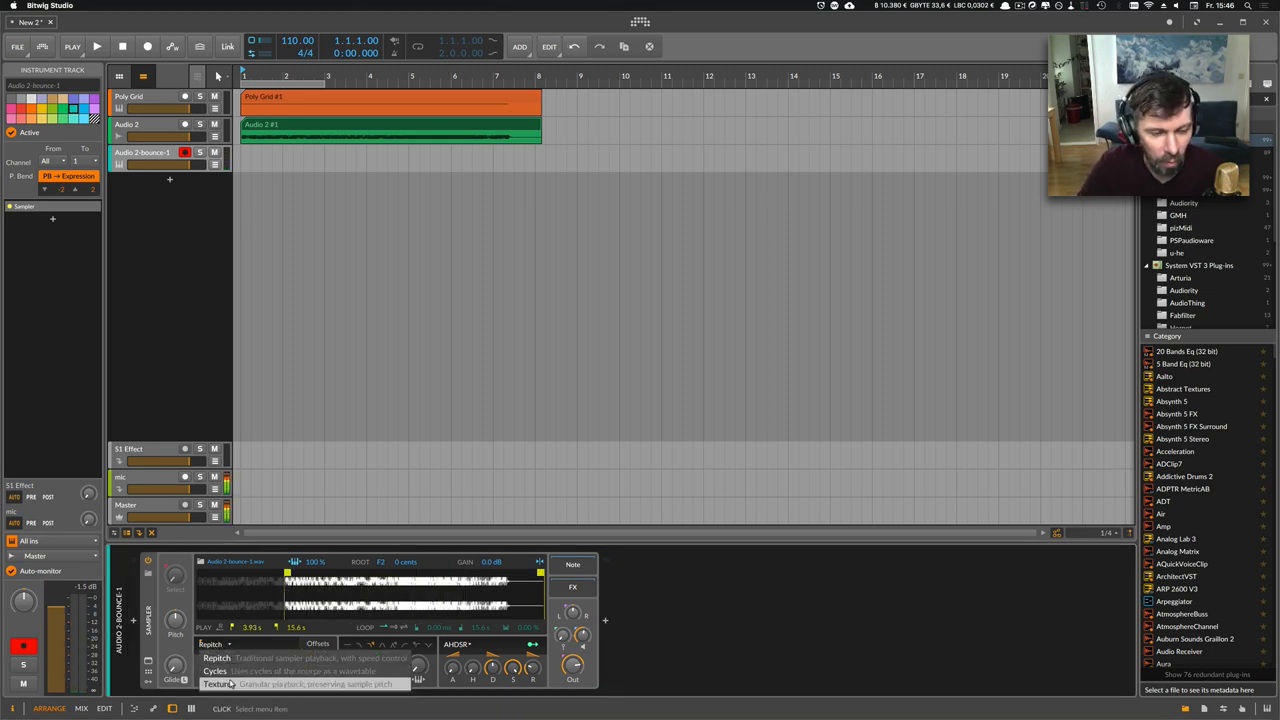
click(215, 671)
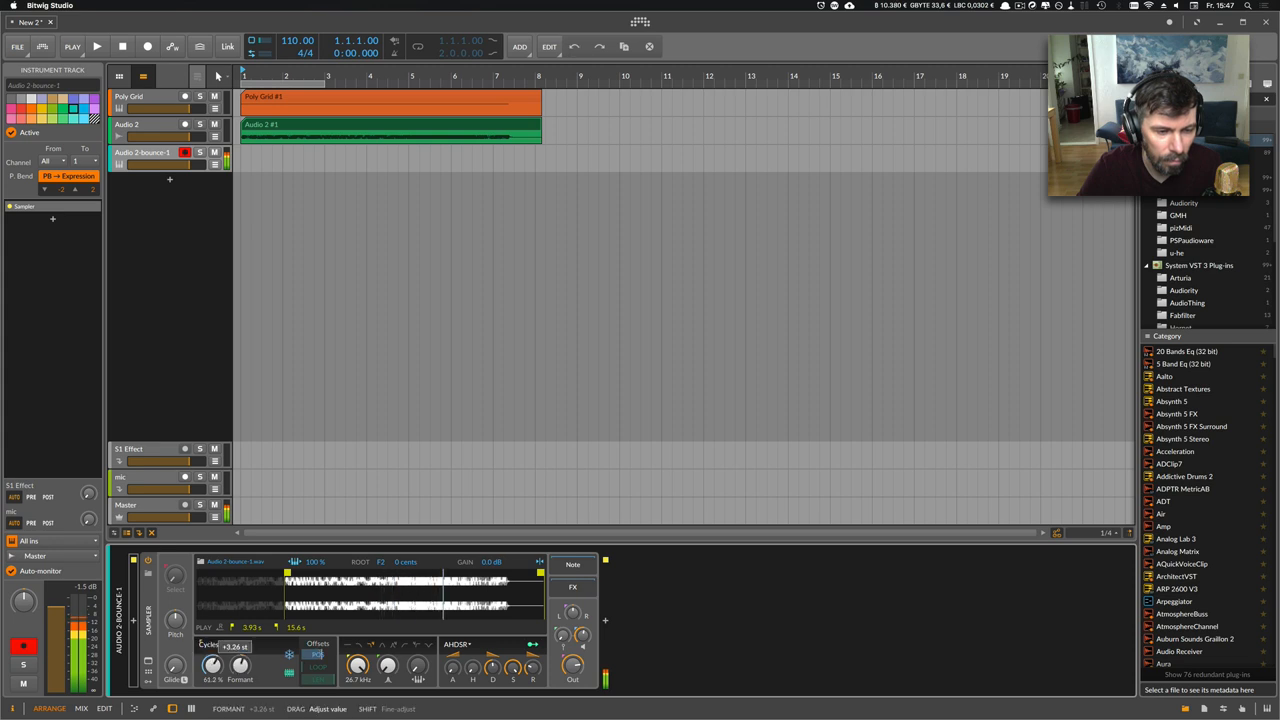
drag(210, 655, 210, 640)
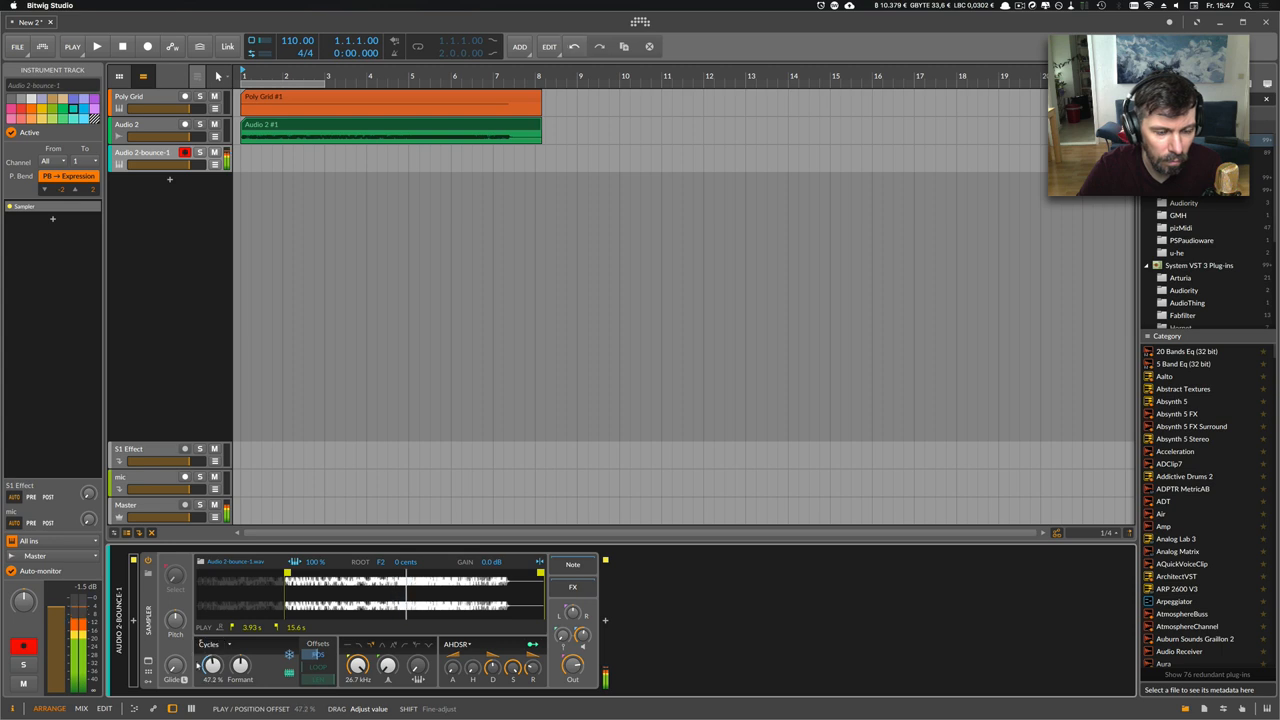
click(167, 575)
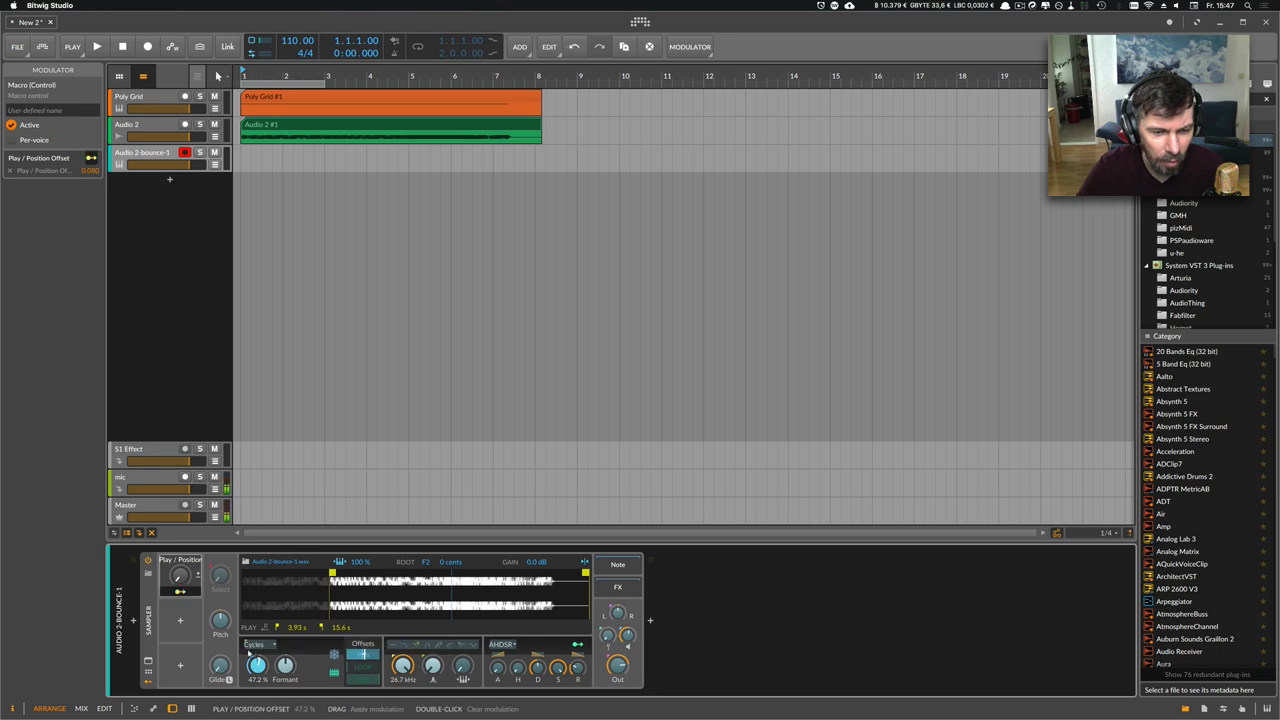
Set the macro's modulation amount and turn it to sweep the playback position through the voice.
drag(180, 575, 180, 600)
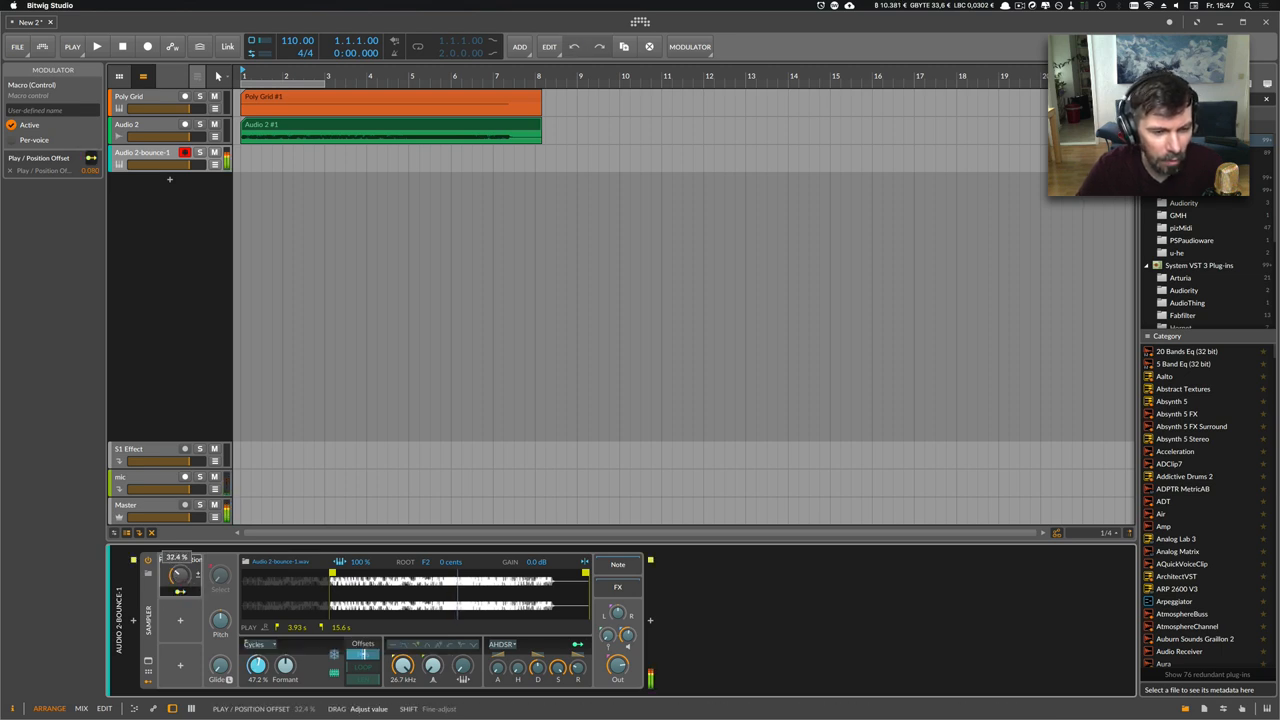
drag(180, 575, 180, 620)
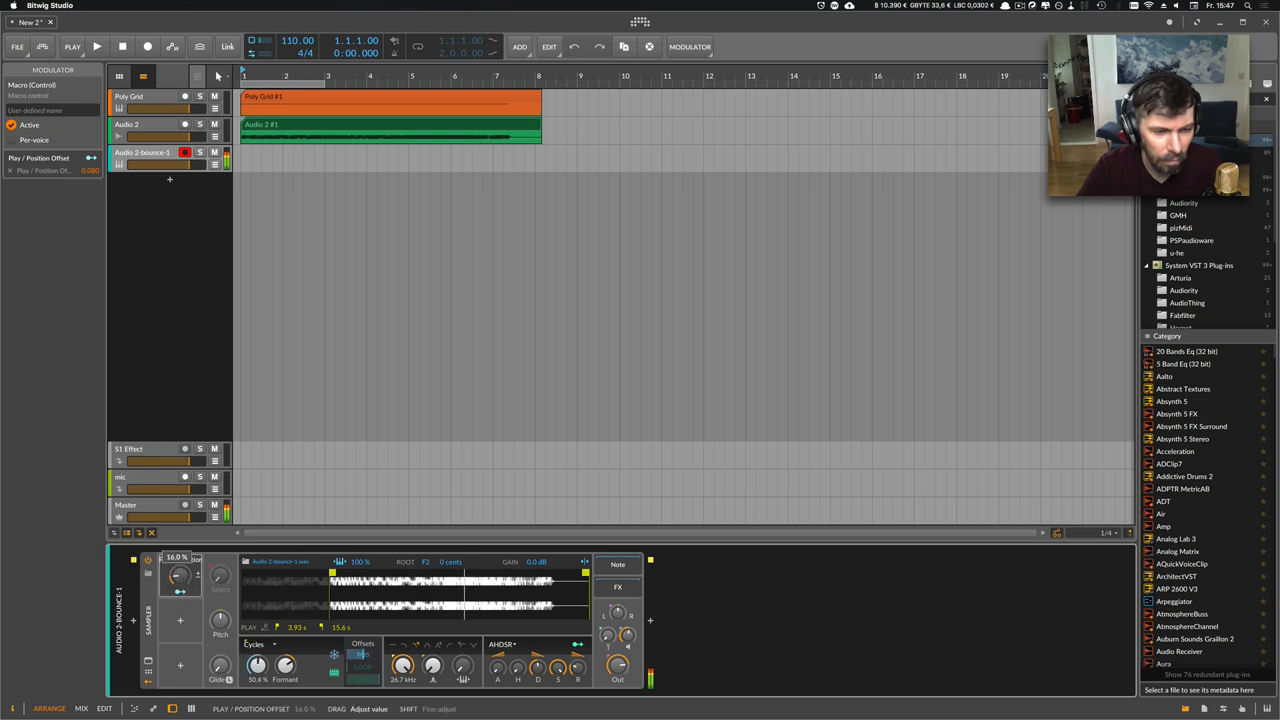
drag(180, 575, 180, 560)
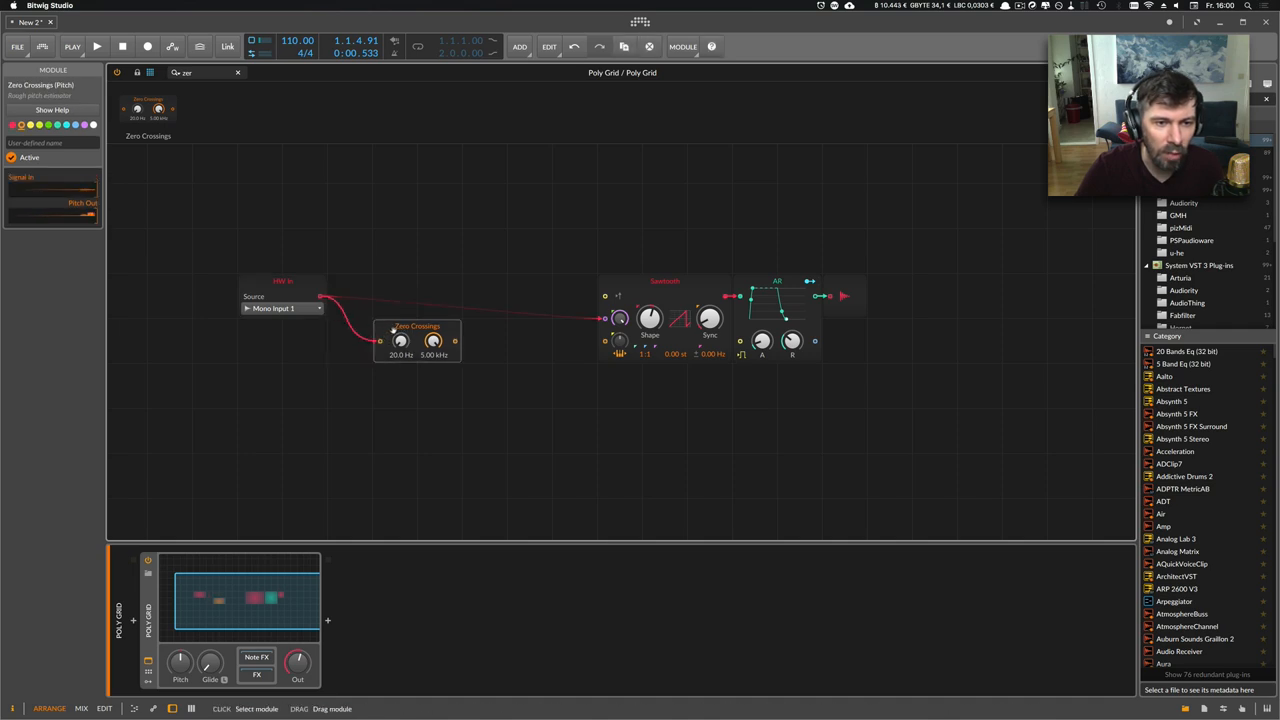
Cable Zero Crossings' pitch output into the Sawtooth's pitch input, then select HW In.
drag(417, 340, 417, 385)
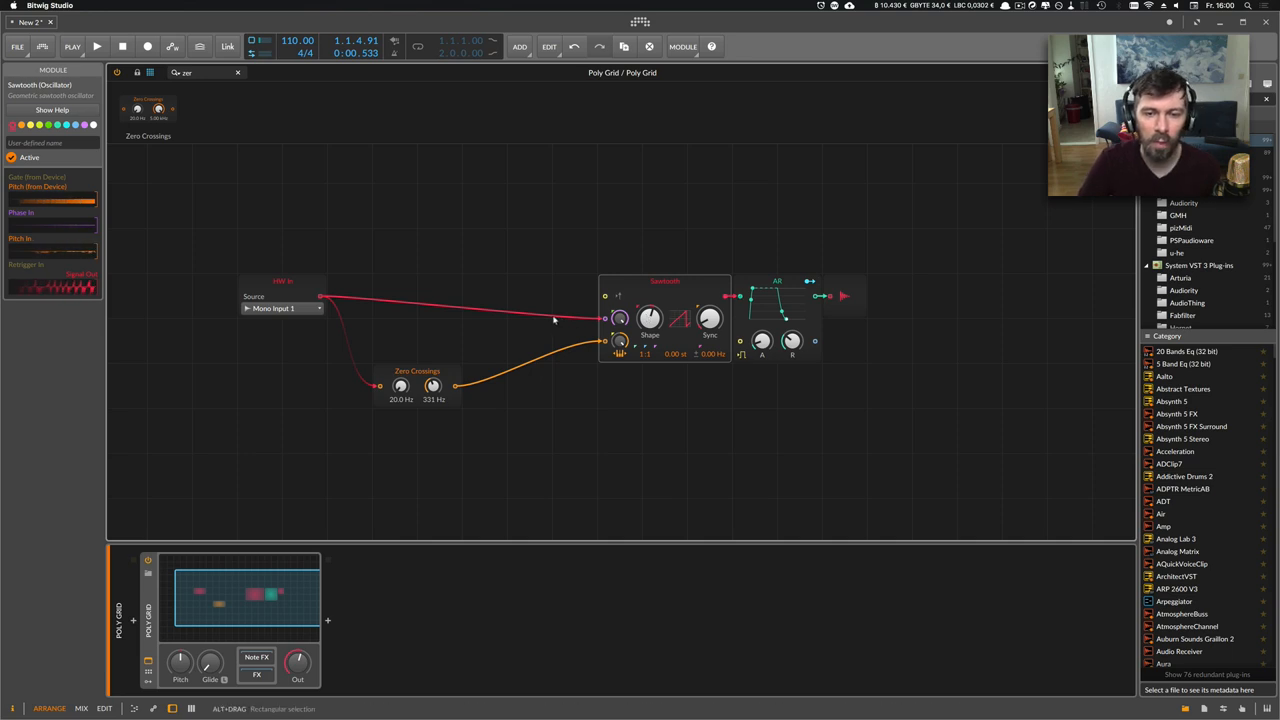
click(282, 282)
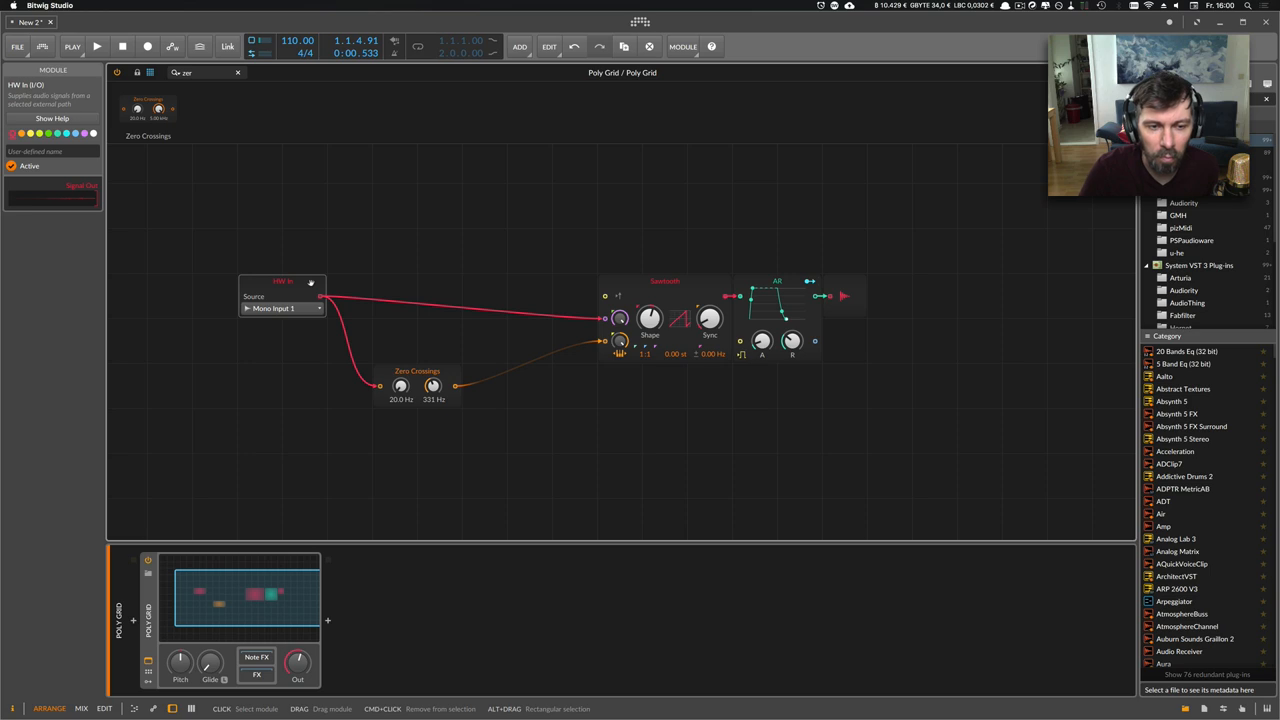
mouse_move(449, 376)
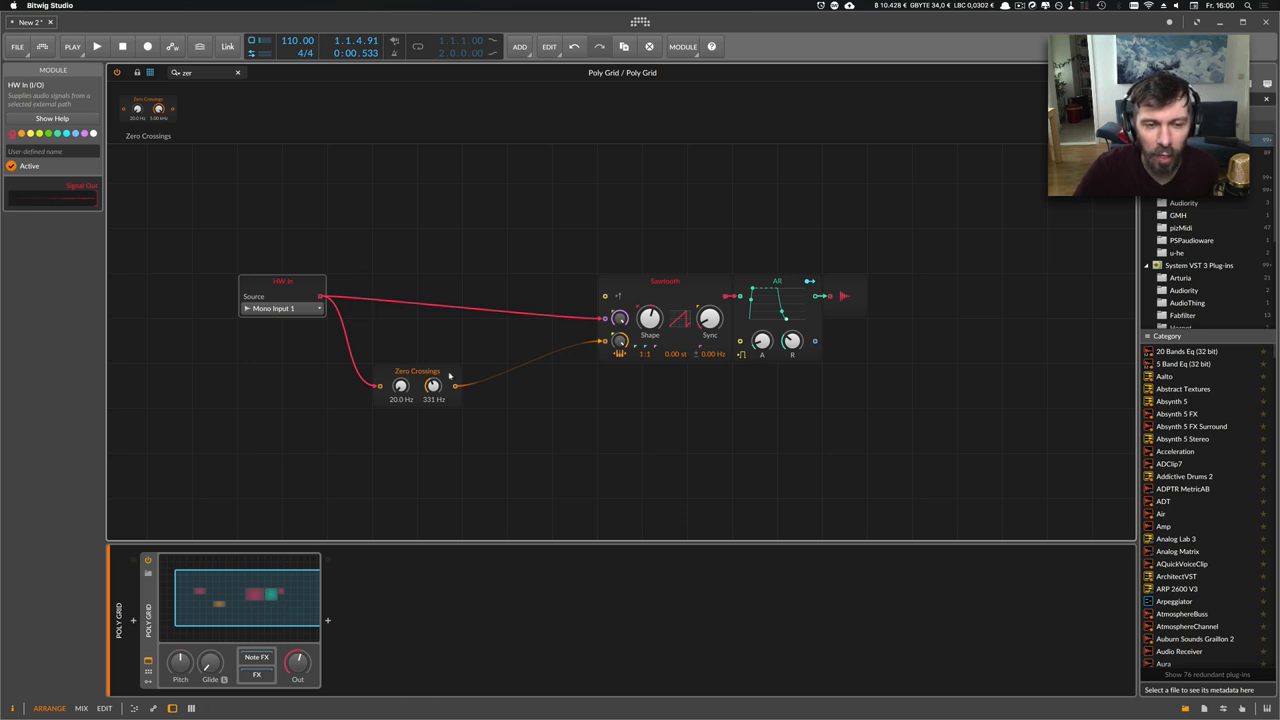
Set the Zero Crossings tracker's low and high limits to 47.2 Hz and 240 Hz.
click(665, 285)
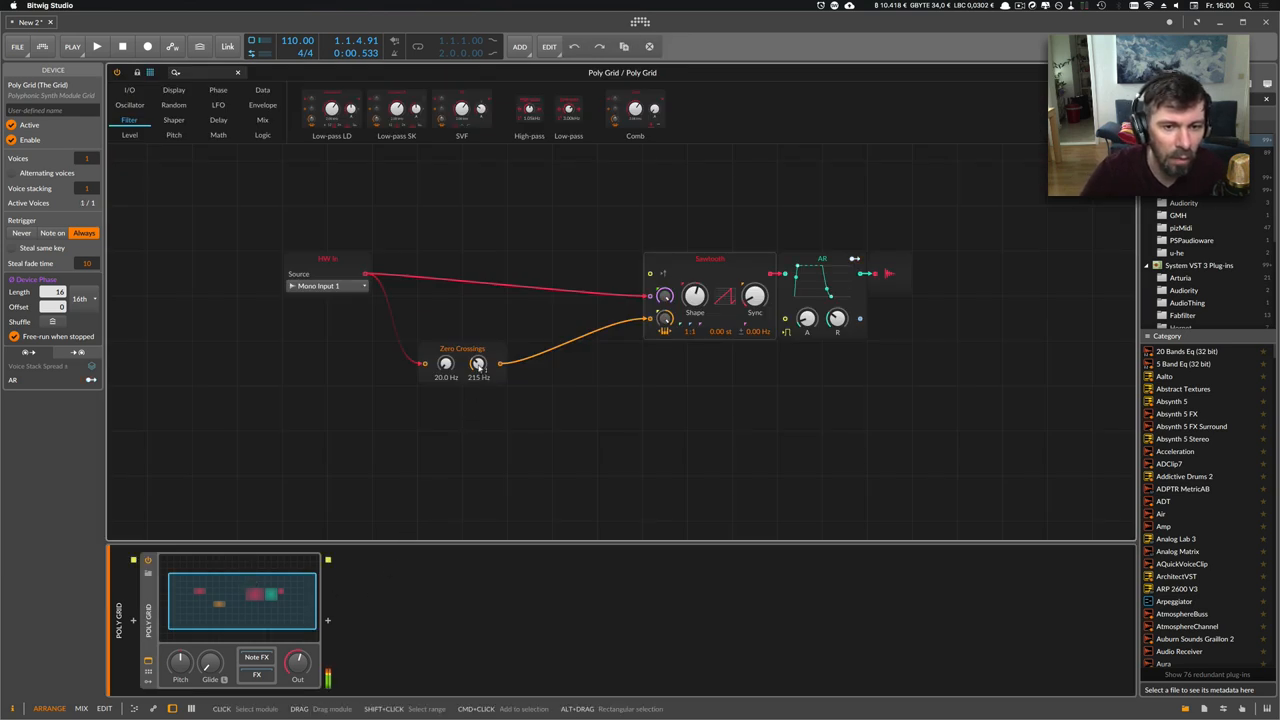
drag(478, 365, 478, 345)
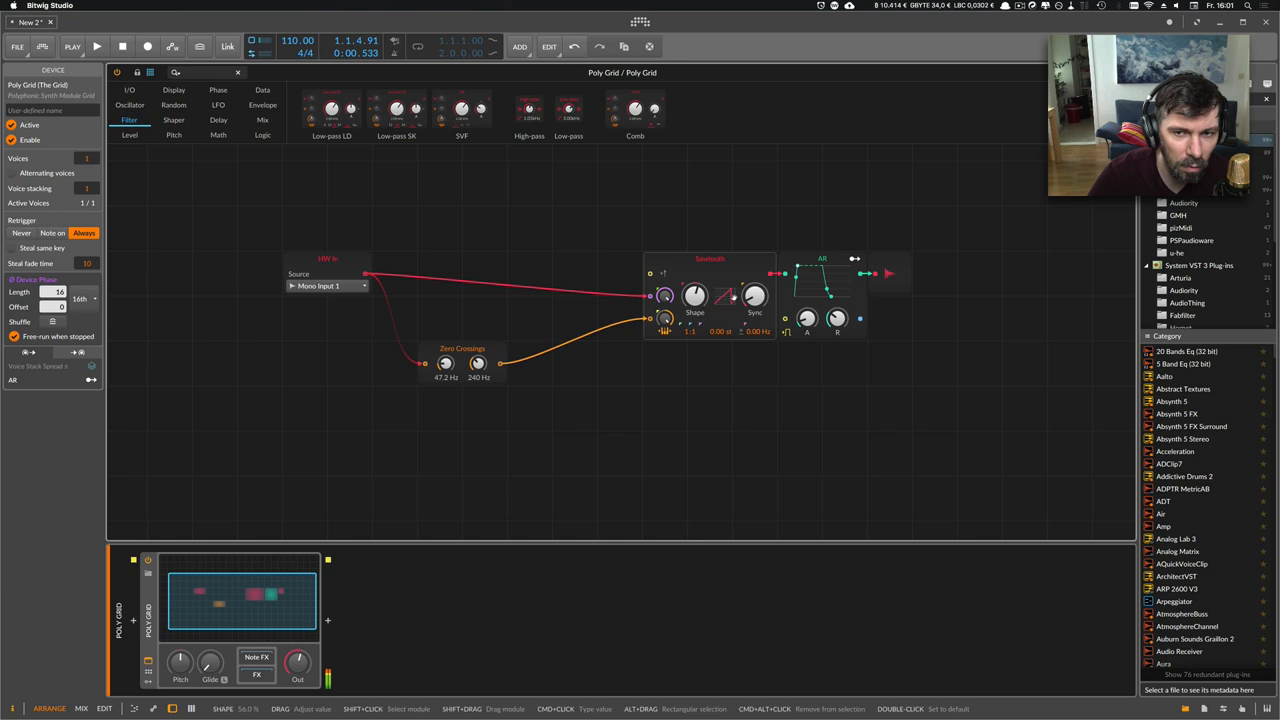
Replace the Sawtooth module with a Sine oscillator via Replace With.
right_click(710, 270)
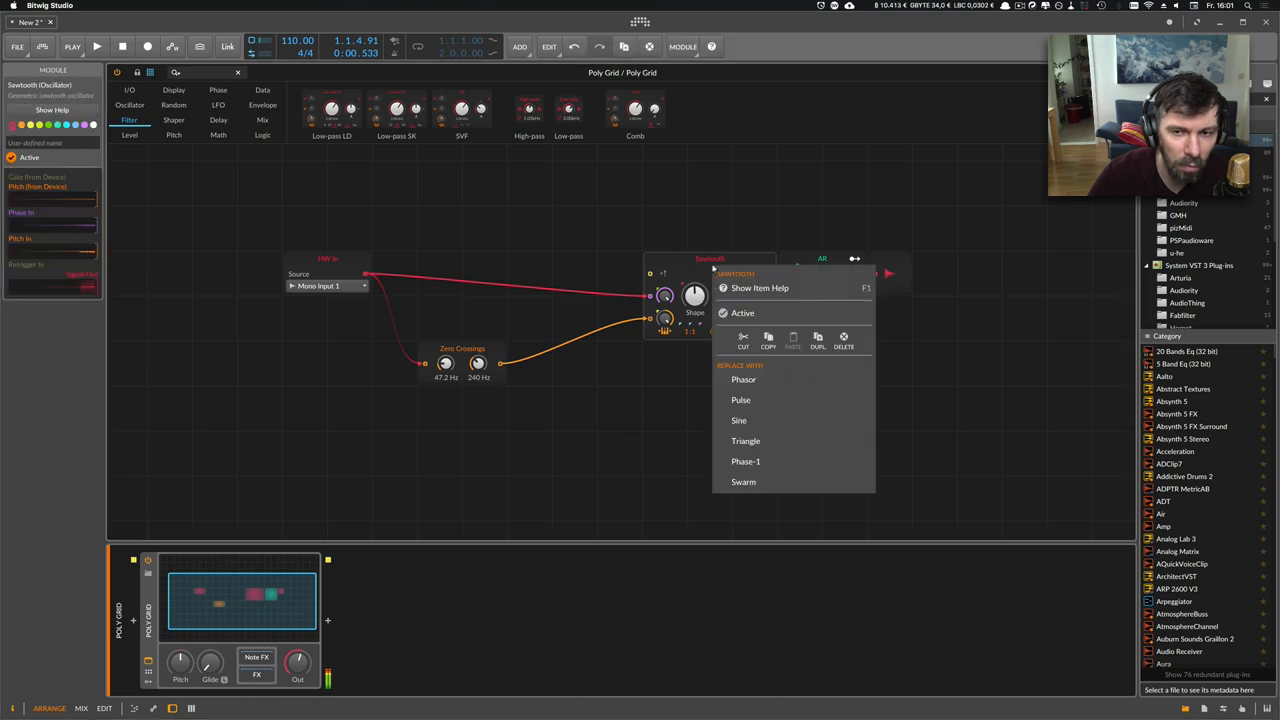
click(739, 420)
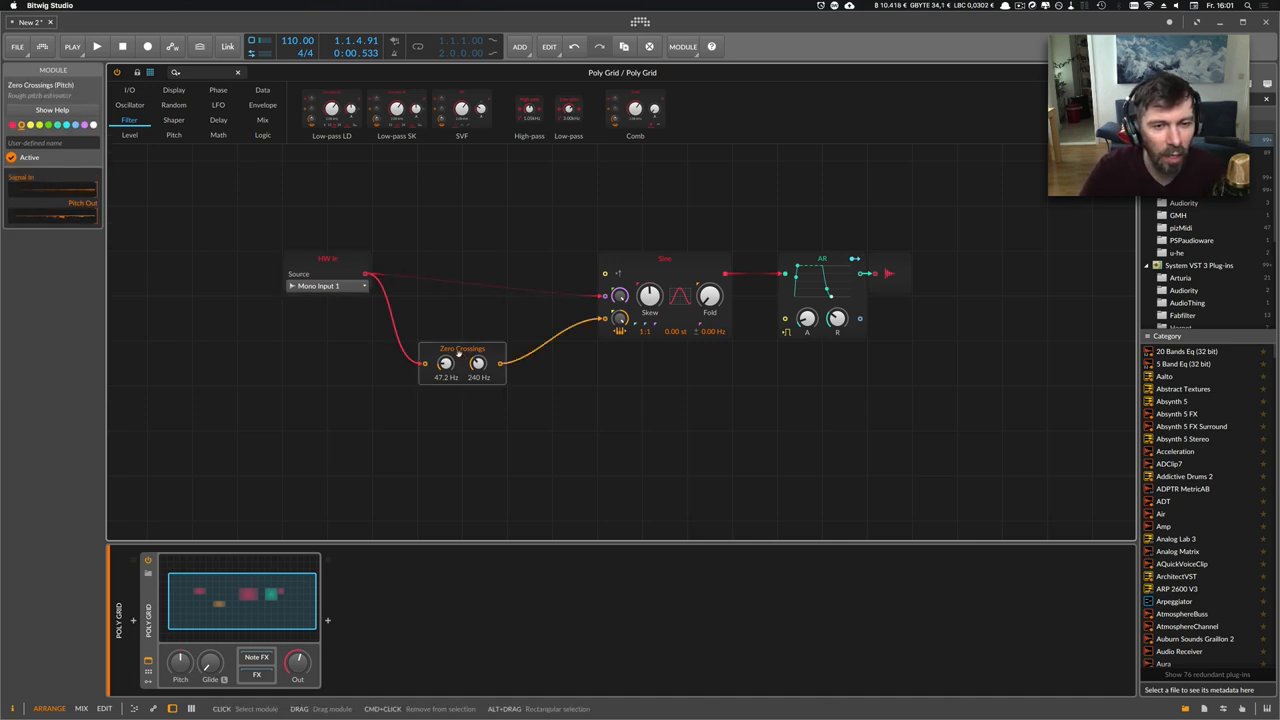
Set Zero Crossings limits to 39.6 Hz and 227 Hz, and shift the HW In module right.
drag(445, 363, 445, 375)
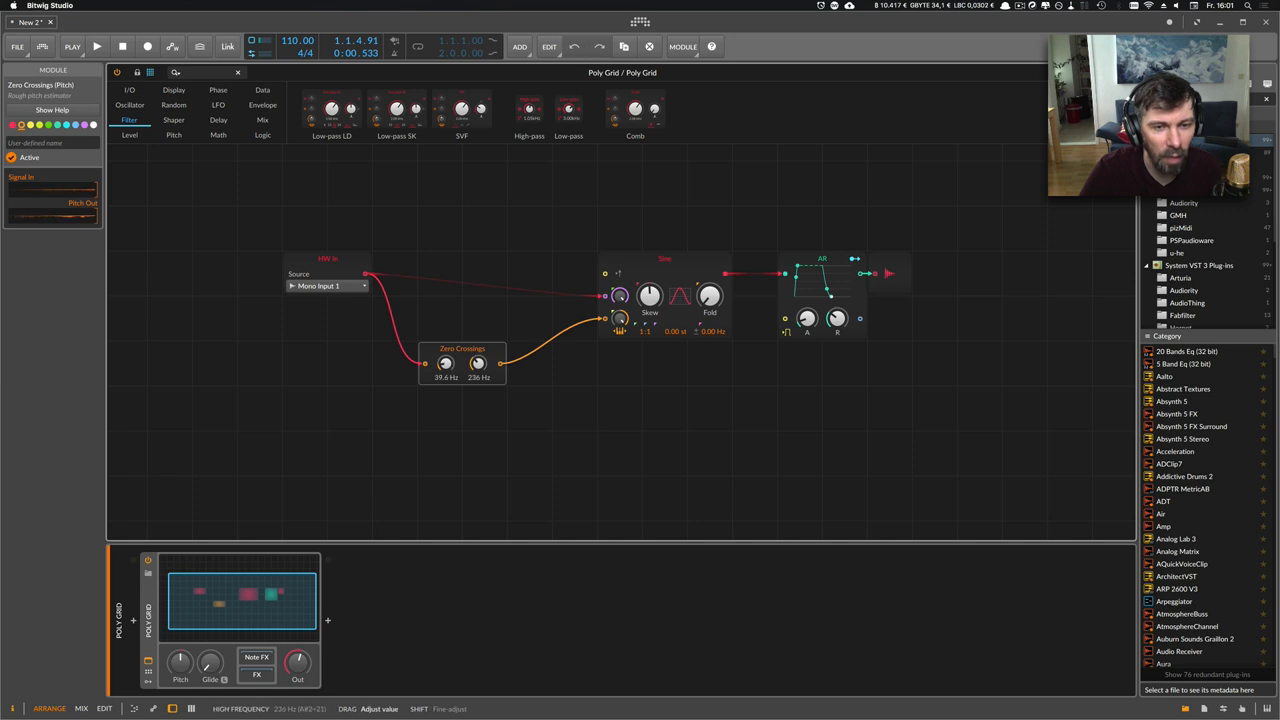
drag(462, 362, 507, 318)
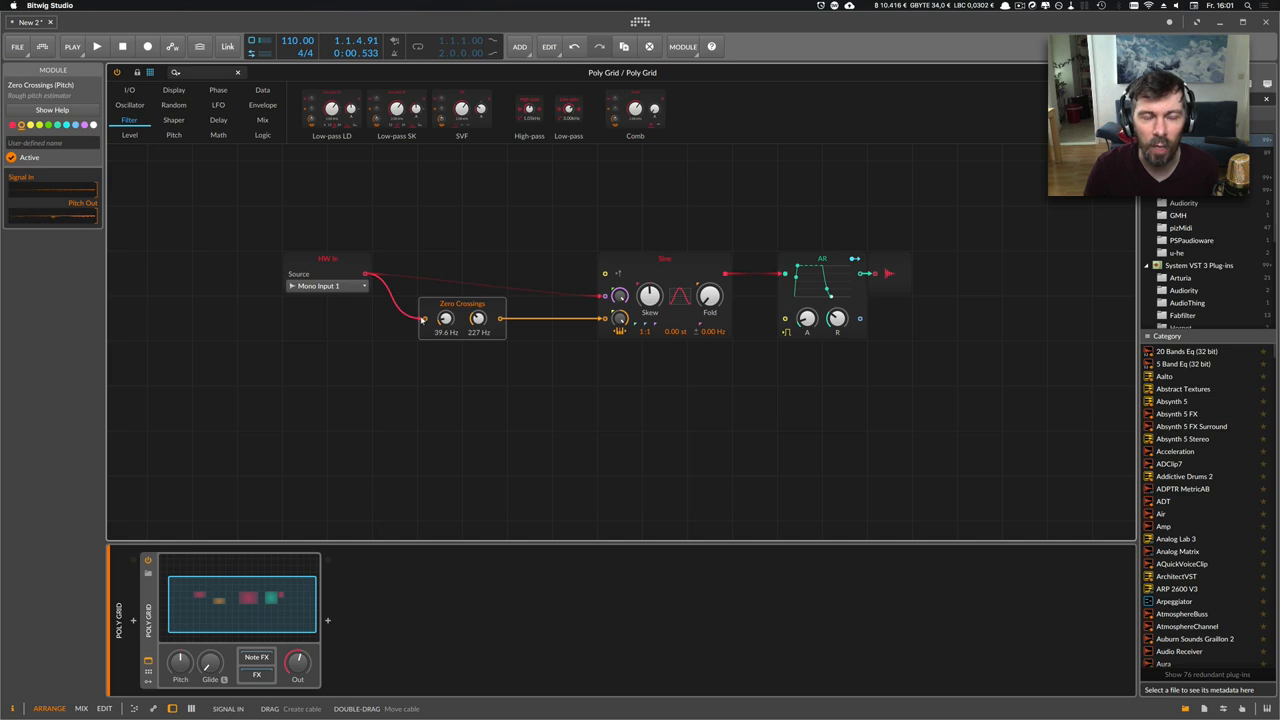
drag(462, 317, 462, 362)
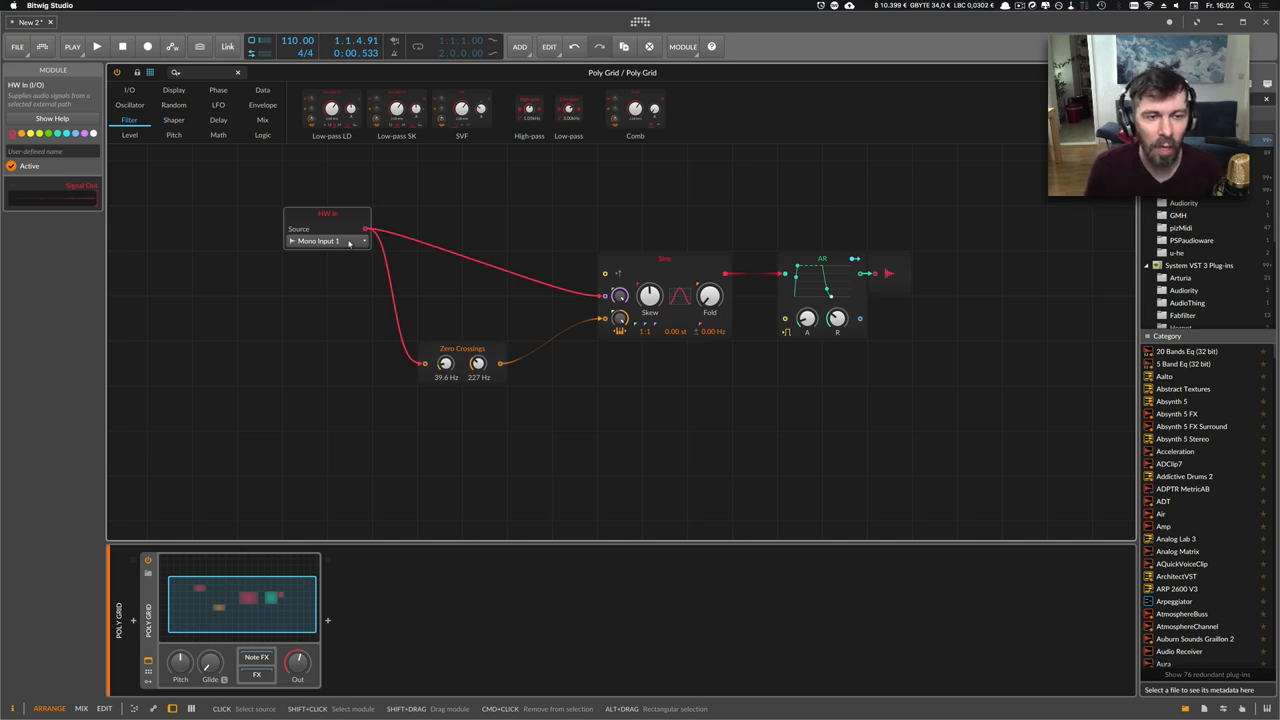
drag(328, 225, 372, 225)
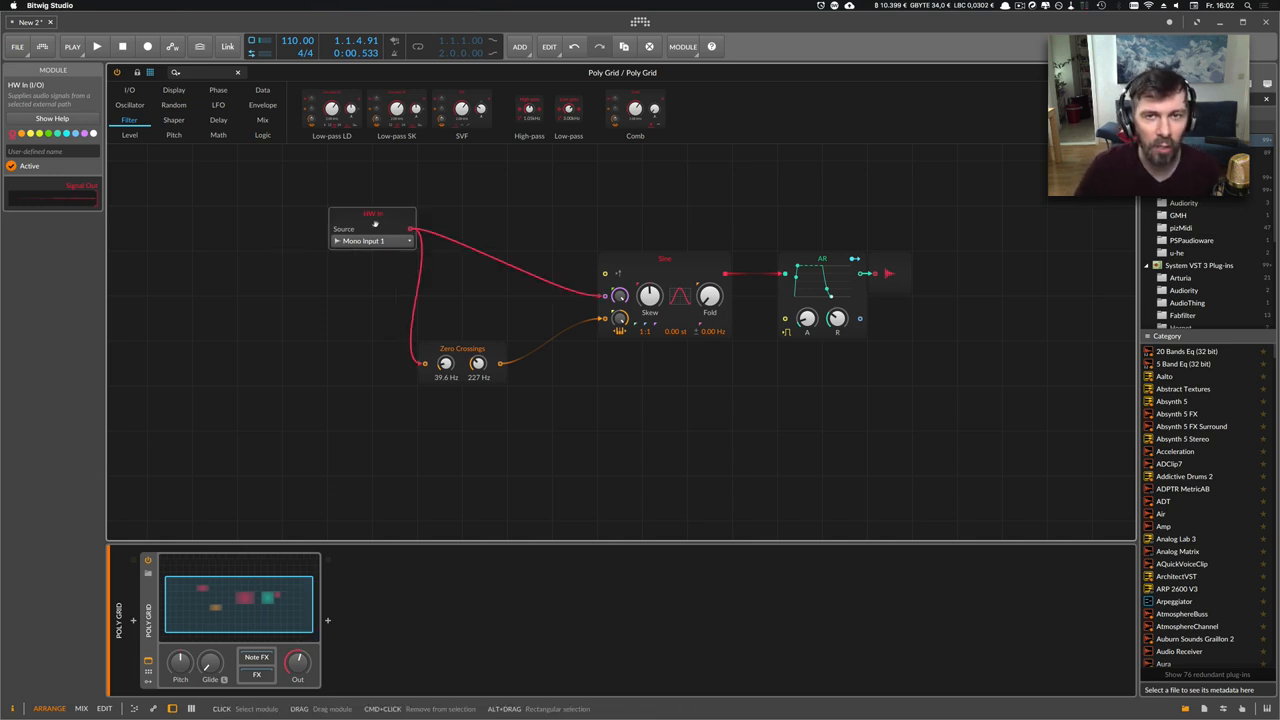